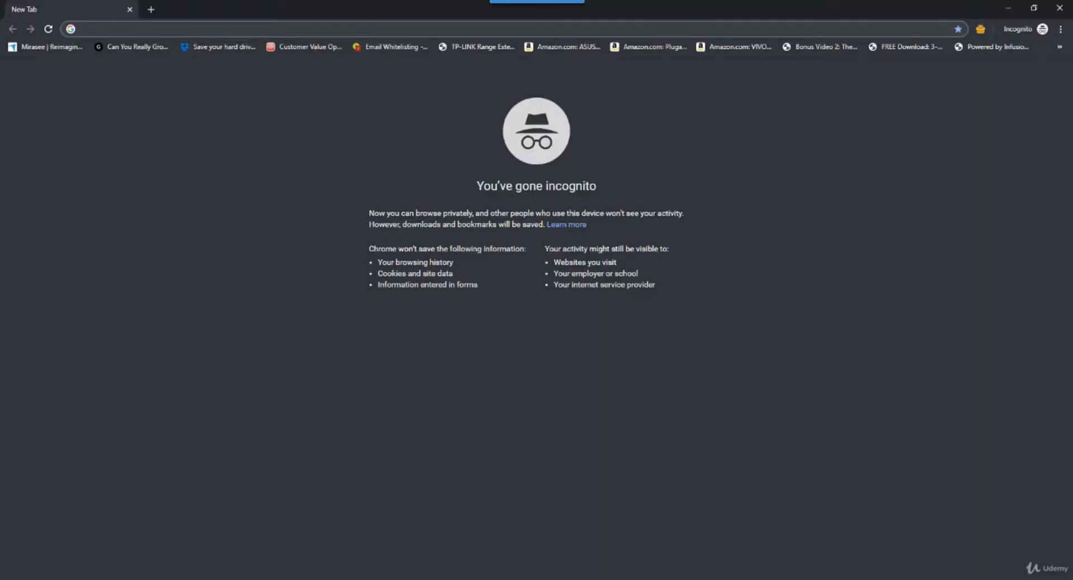
Step: Enter the ForexBoat 'axitraderdemo' link in the incognito tab's address bar
type("www.forexboat.com/wp-admin")
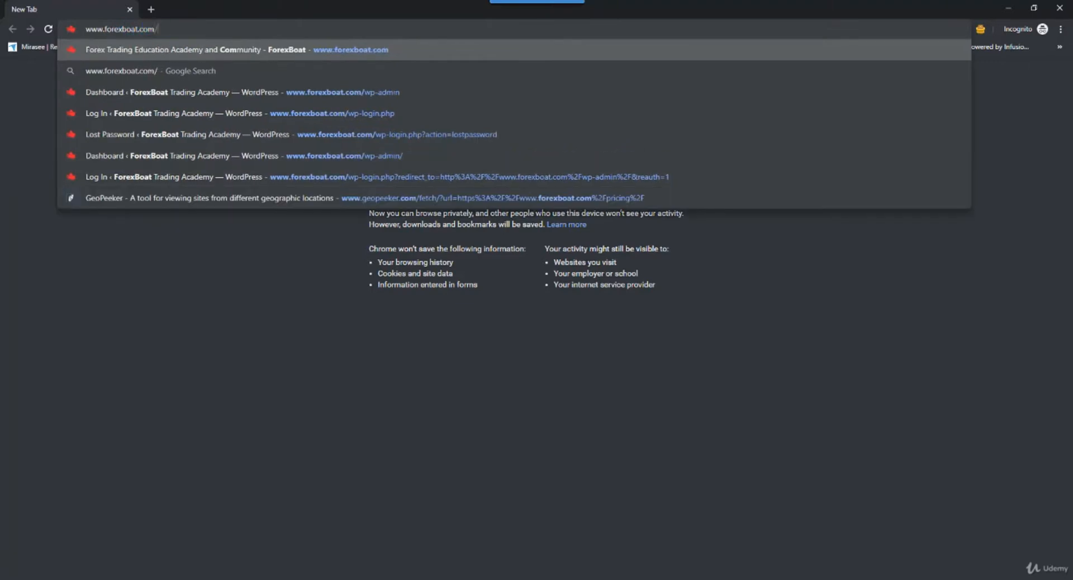
type("axitrad")
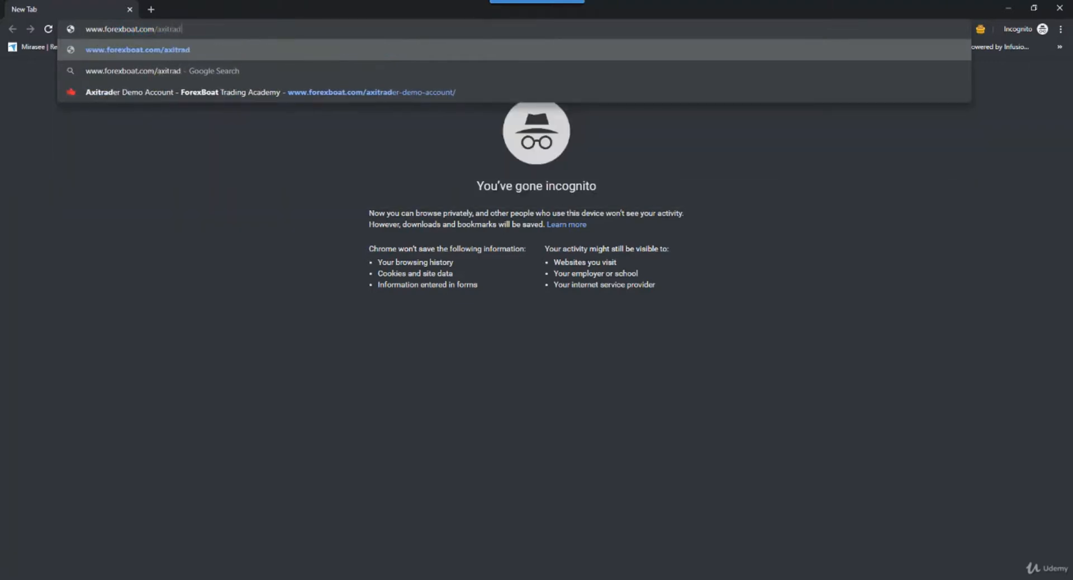
type("erdemo")
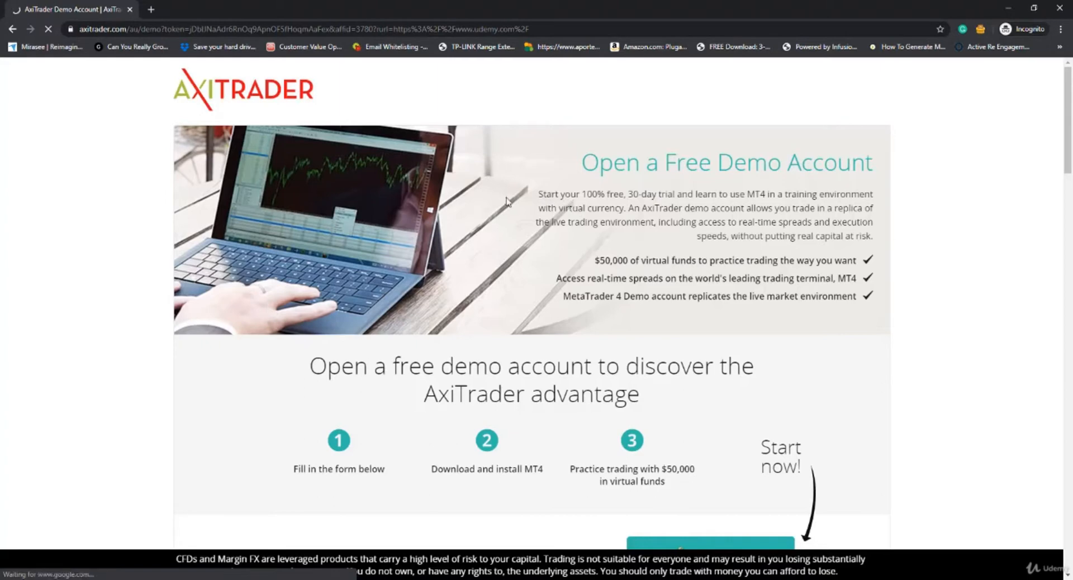
mouse_move(550, 204)
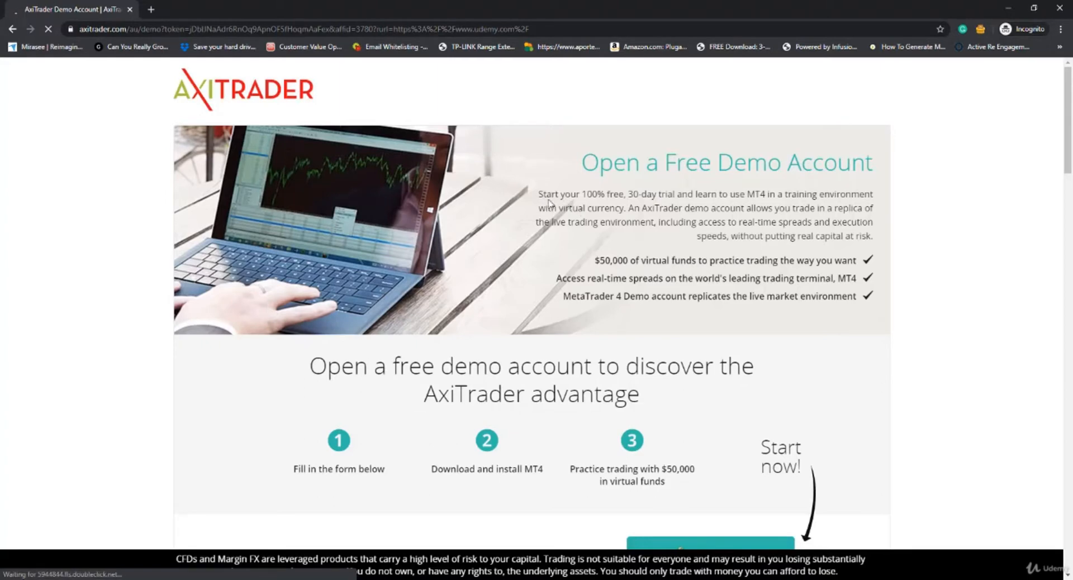
mouse_move(508, 201)
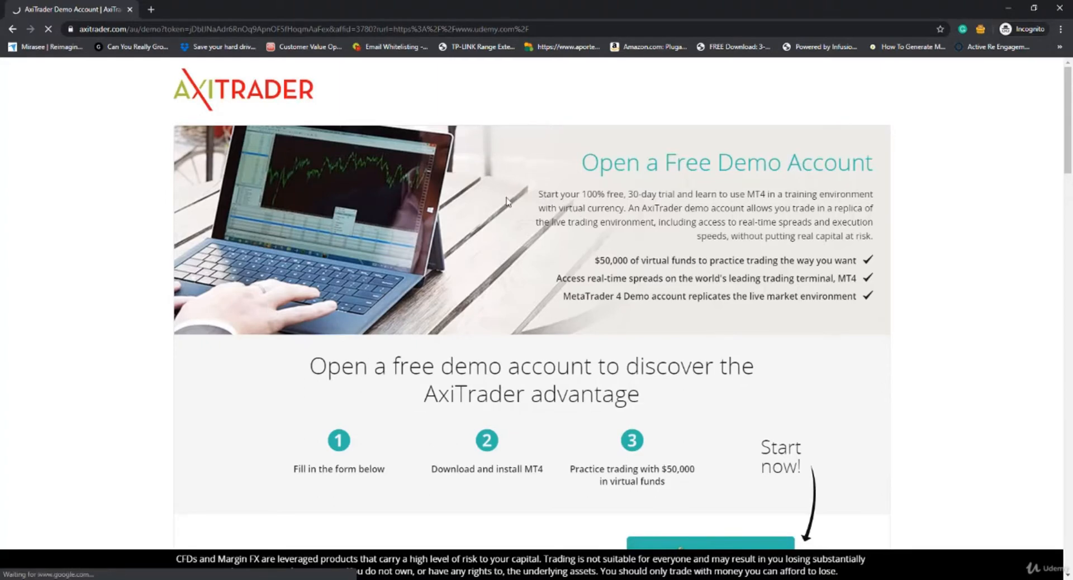
mouse_move(551, 204)
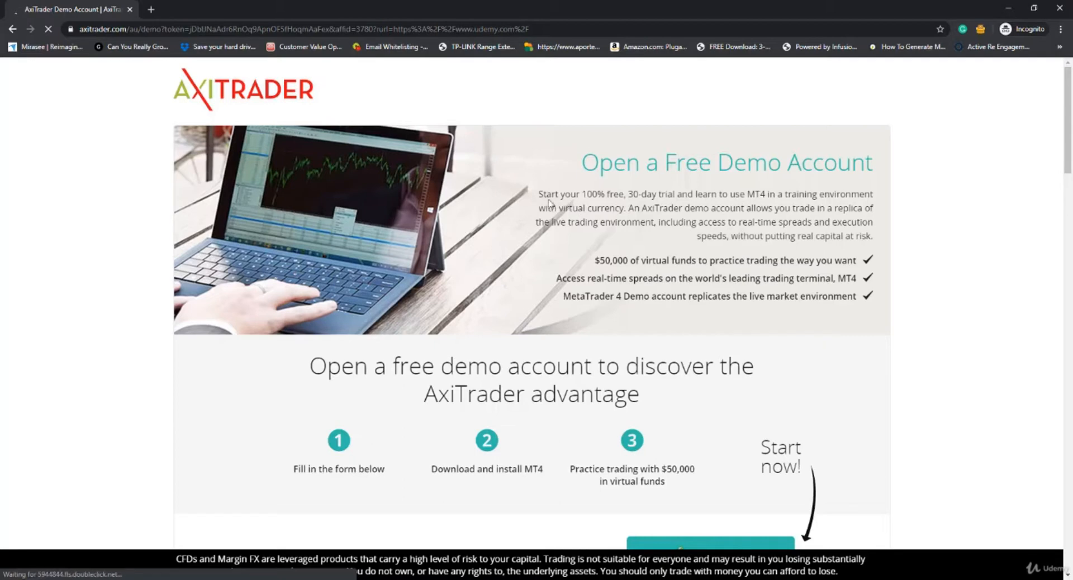
mouse_move(507, 201)
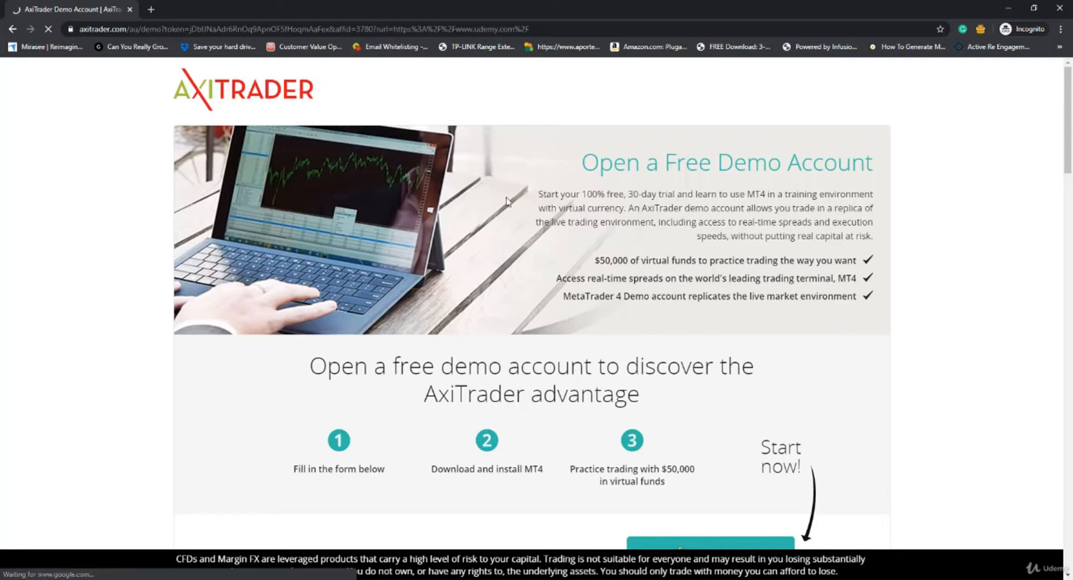
mouse_move(549, 204)
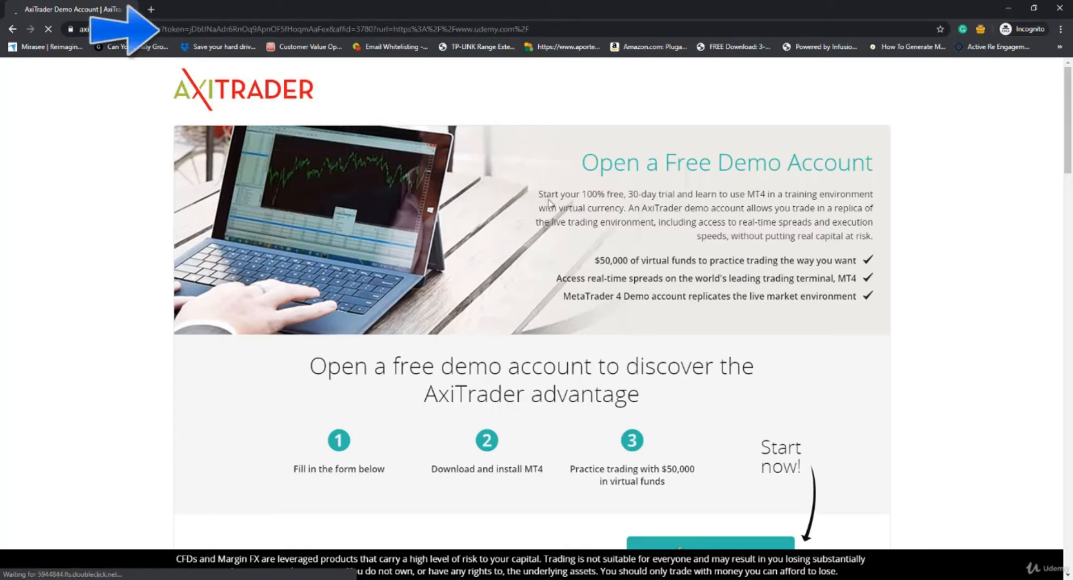
mouse_move(505, 200)
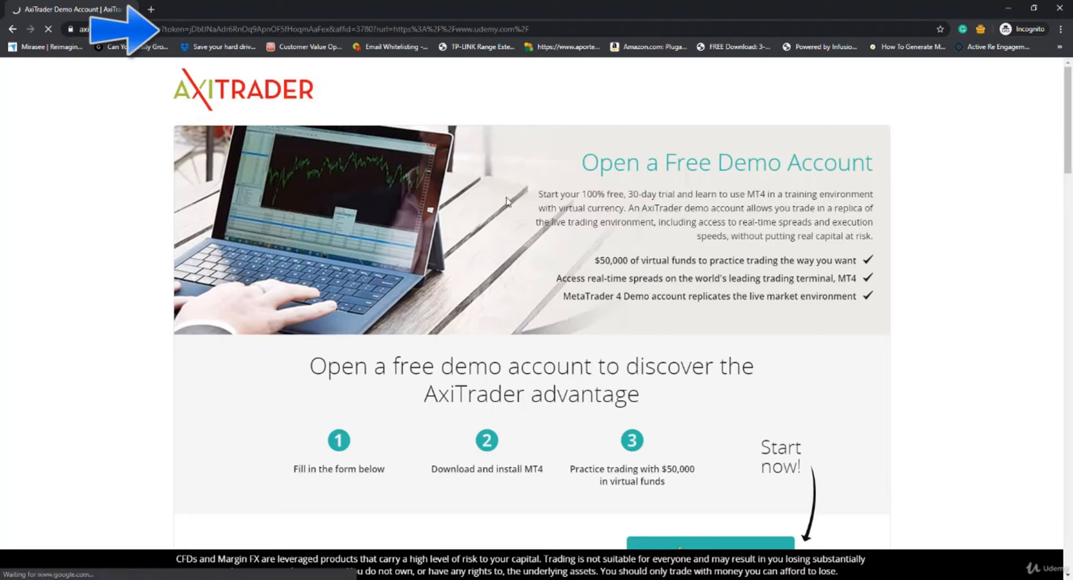
mouse_move(551, 204)
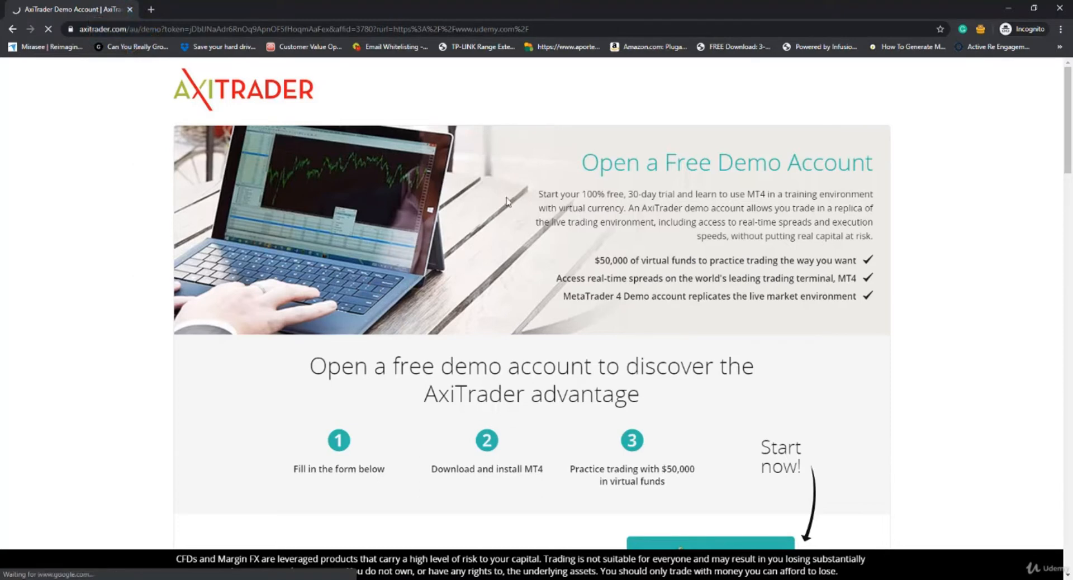
mouse_move(550, 204)
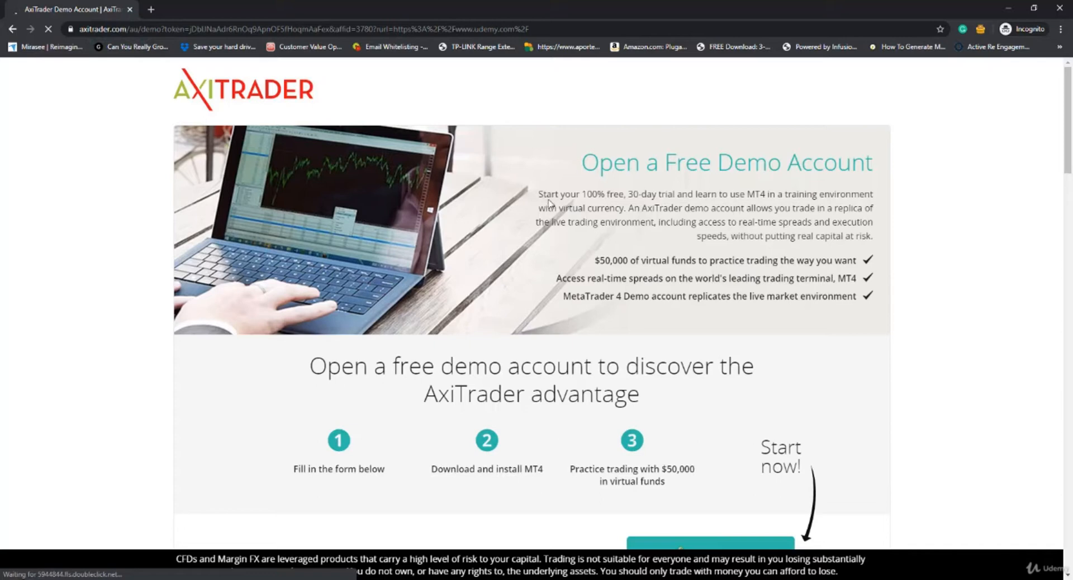
mouse_move(579, 212)
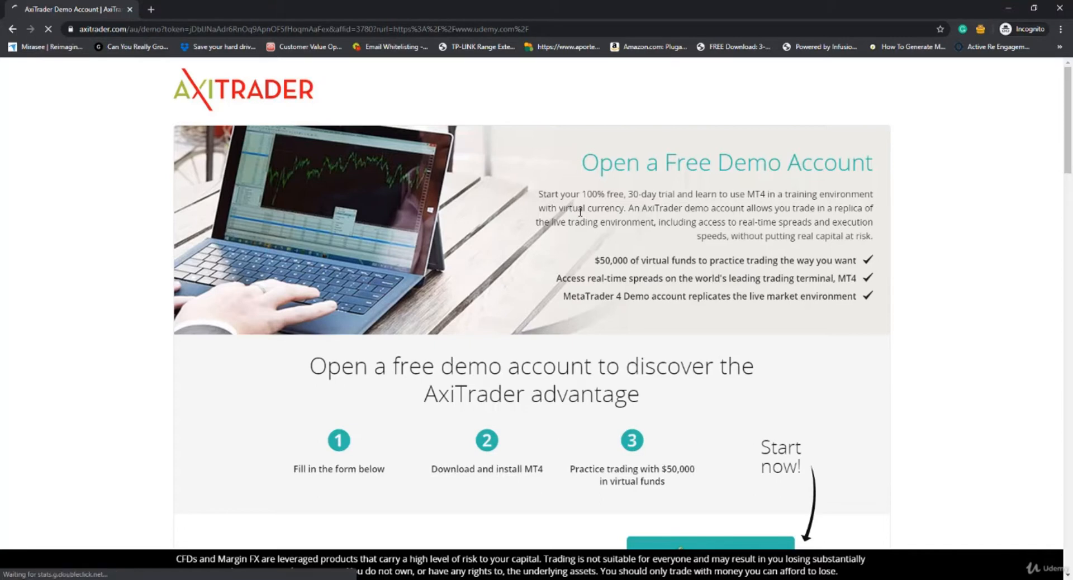
Step: Scroll the AxiTrader demo page past the sign-up form to the FAQ and footer disclaimer
scroll("down", 3)
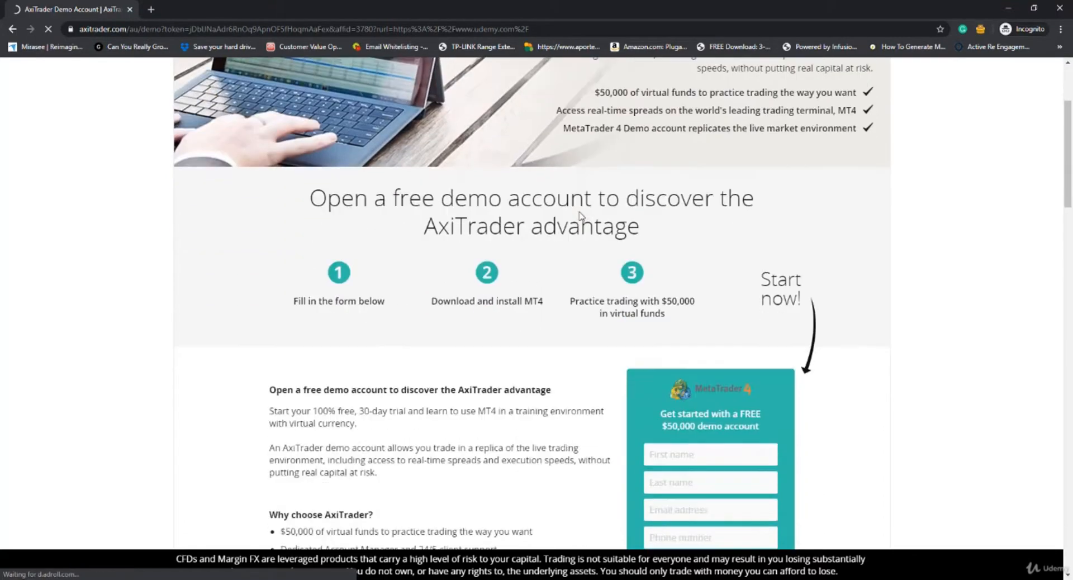
scroll("down", 3)
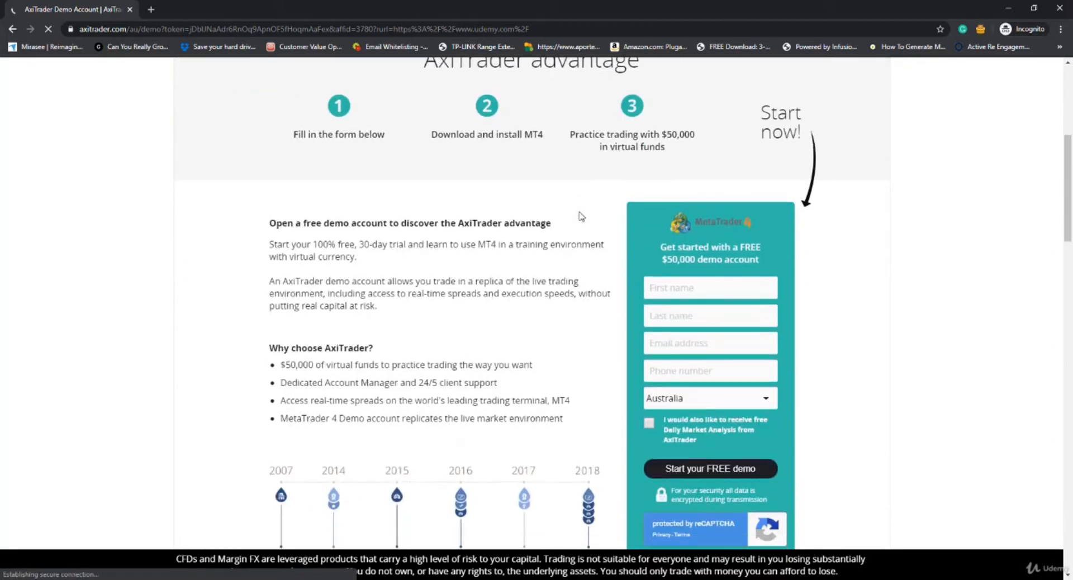
scroll("down", 3)
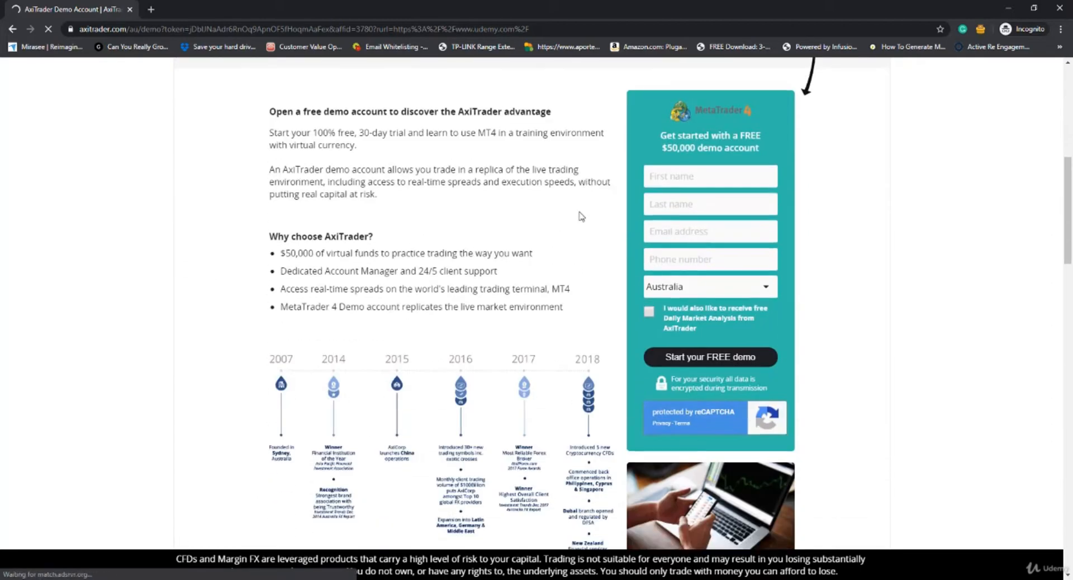
scroll("down", 3)
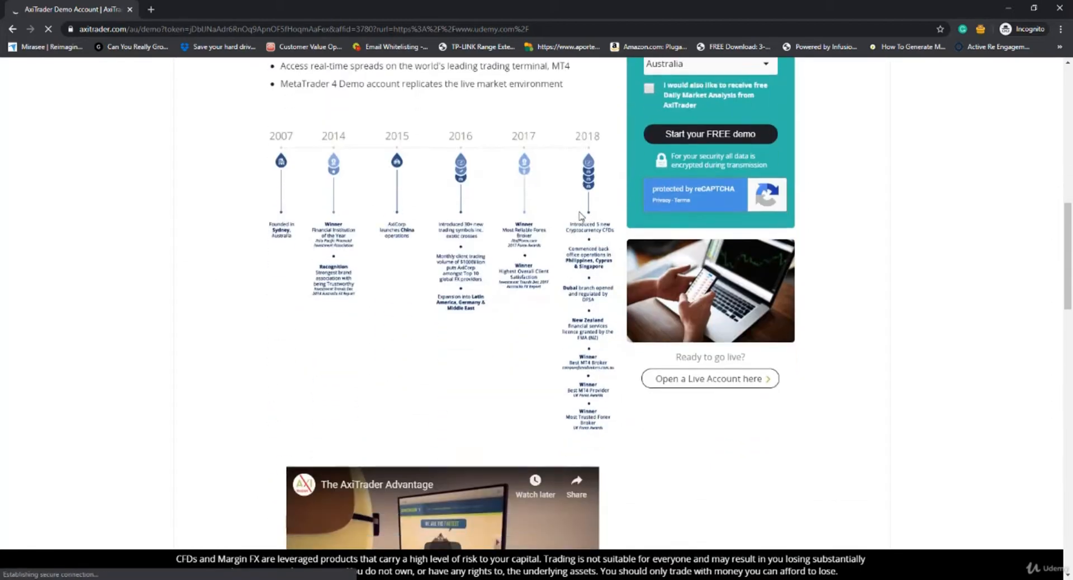
scroll("down", 3)
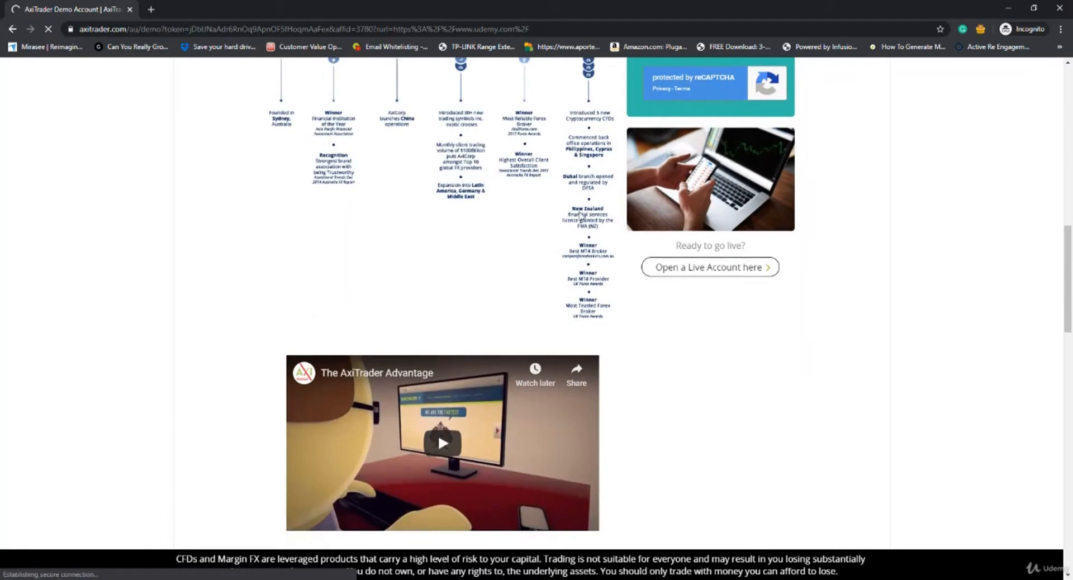
scroll("down", 3)
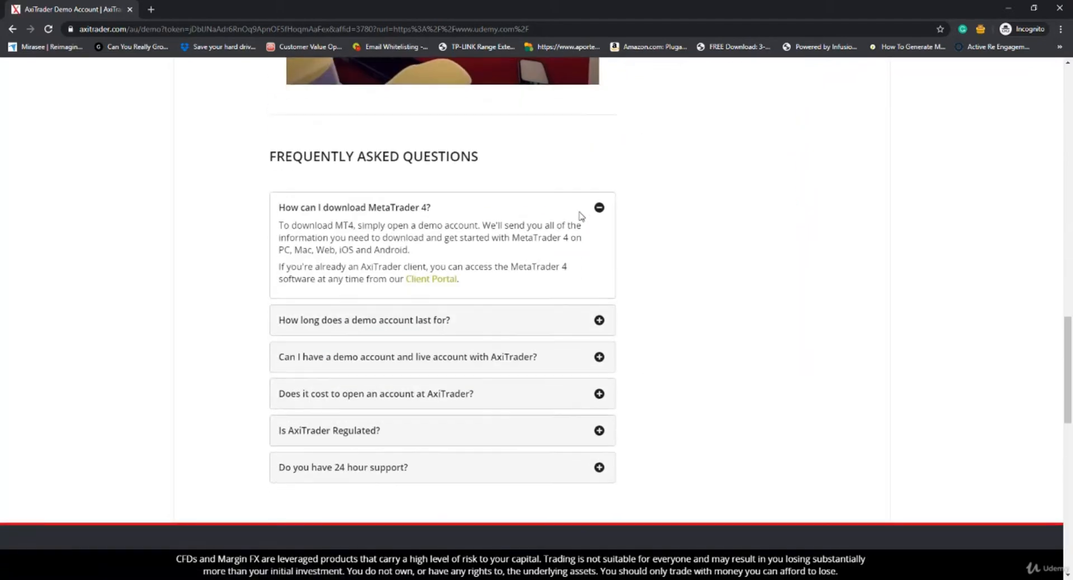
scroll("down", 3)
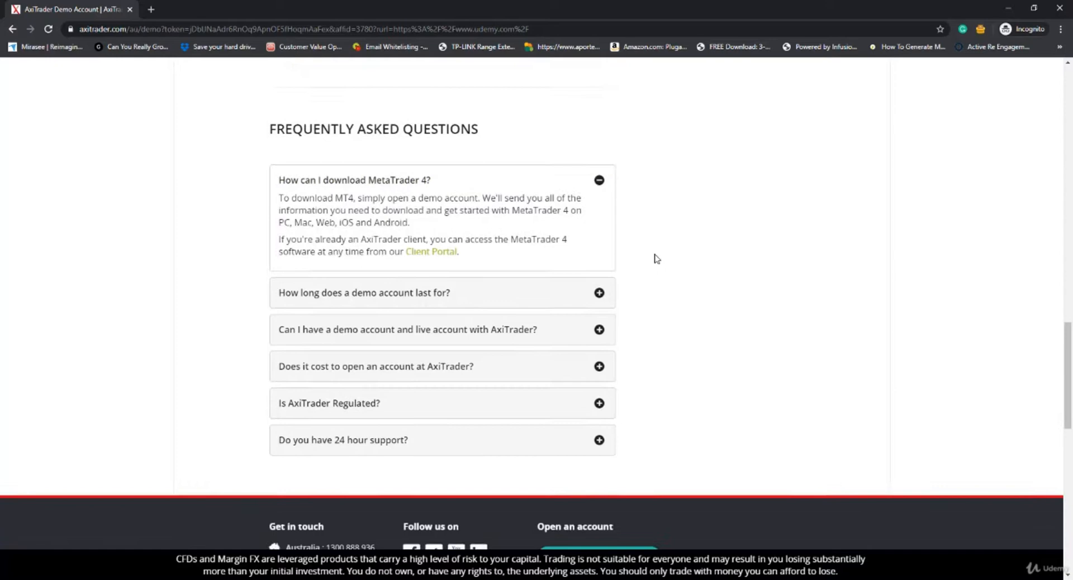
scroll("down", 3)
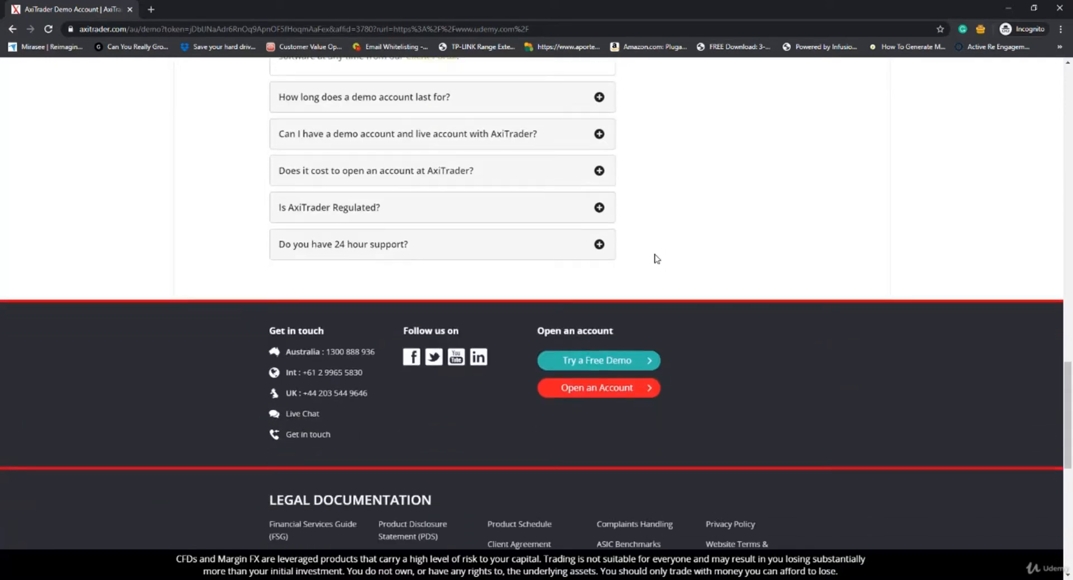
mouse_move(687, 205)
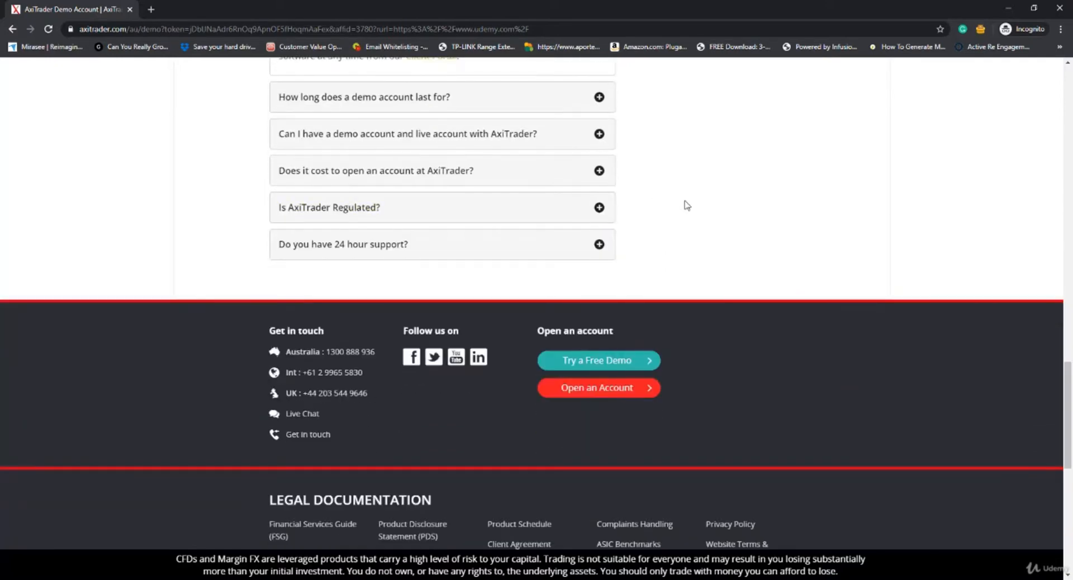
scroll("down", 3)
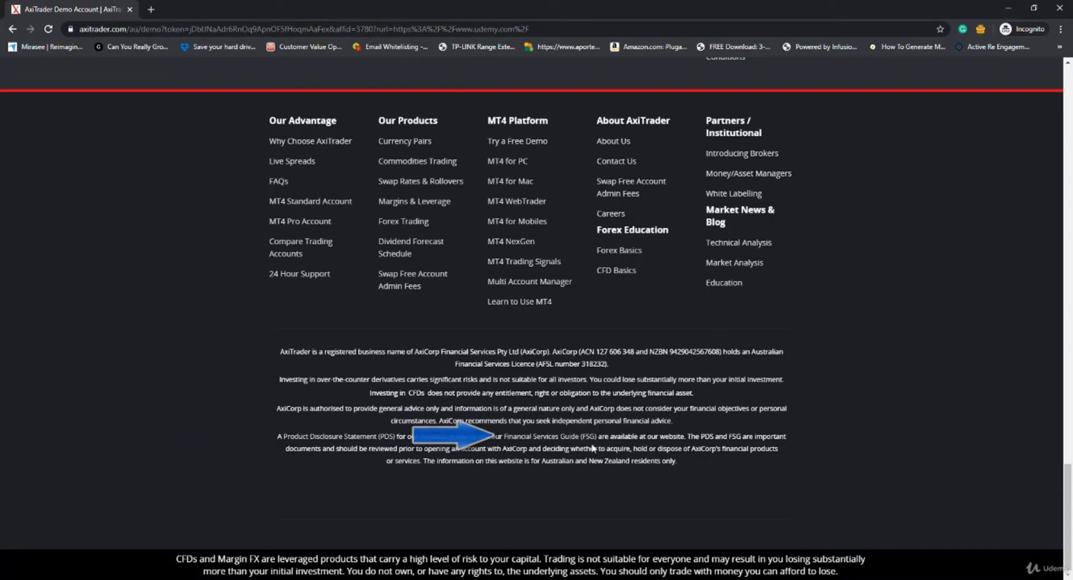
mouse_move(317, 437)
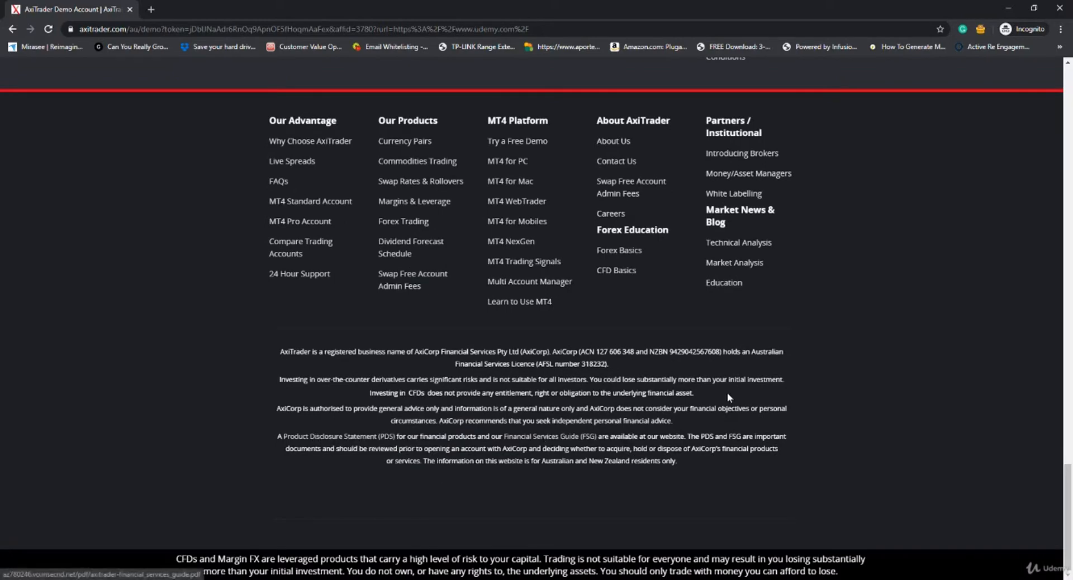
mouse_move(339, 424)
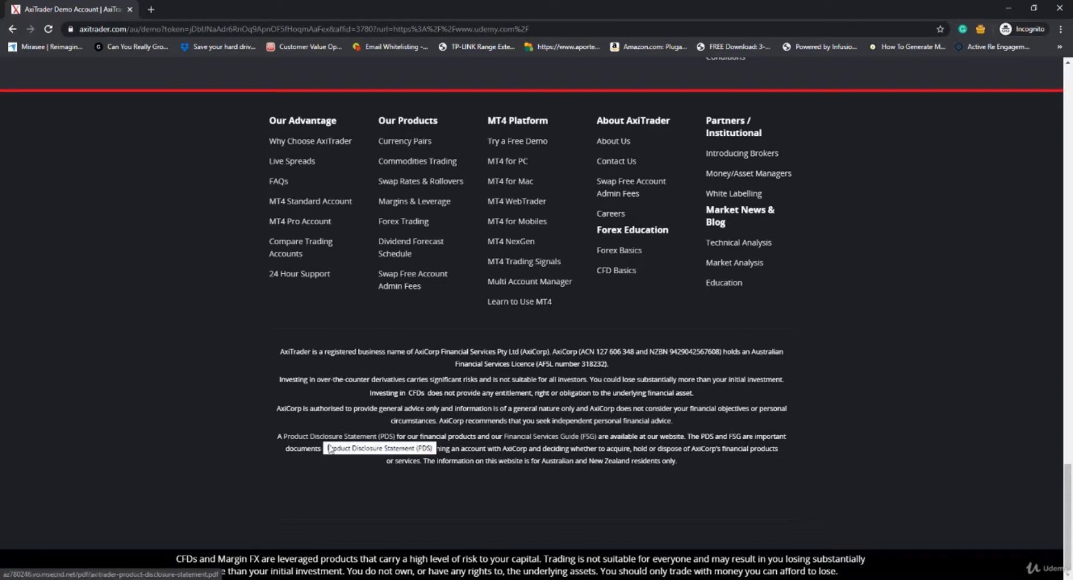
mouse_move(551, 436)
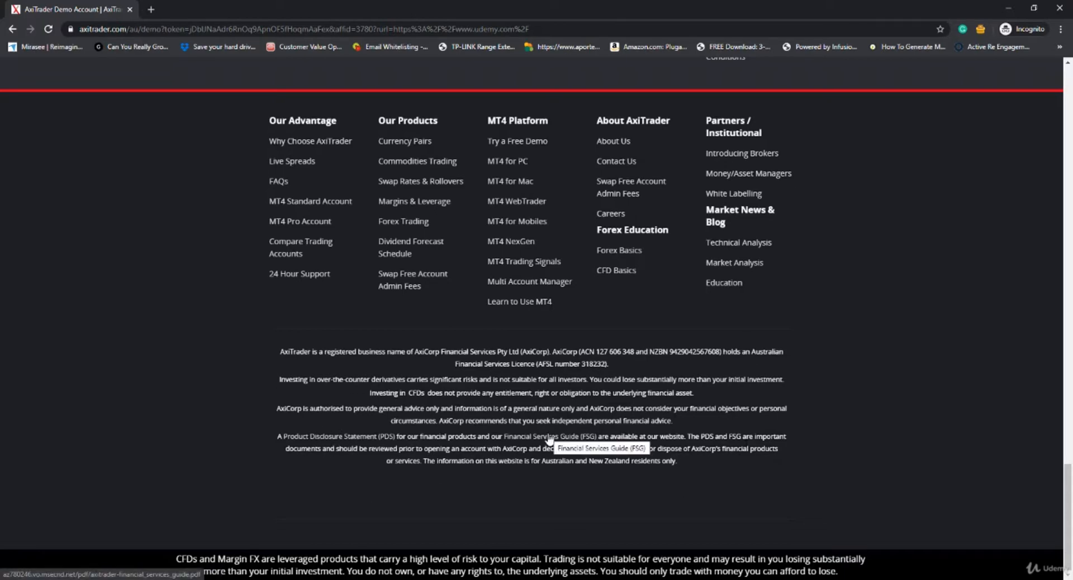
mouse_move(554, 436)
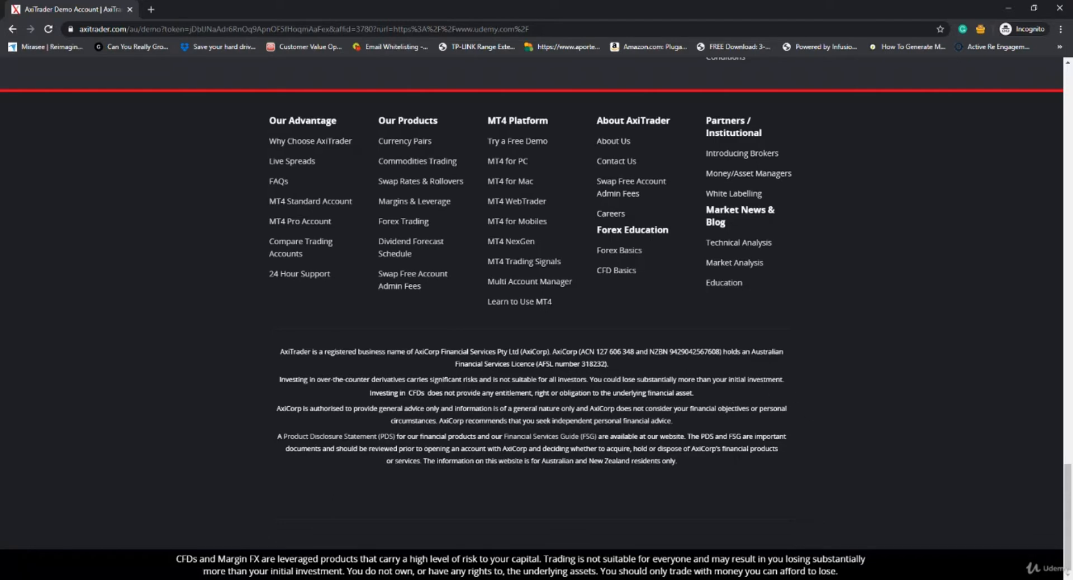
mouse_move(341, 436)
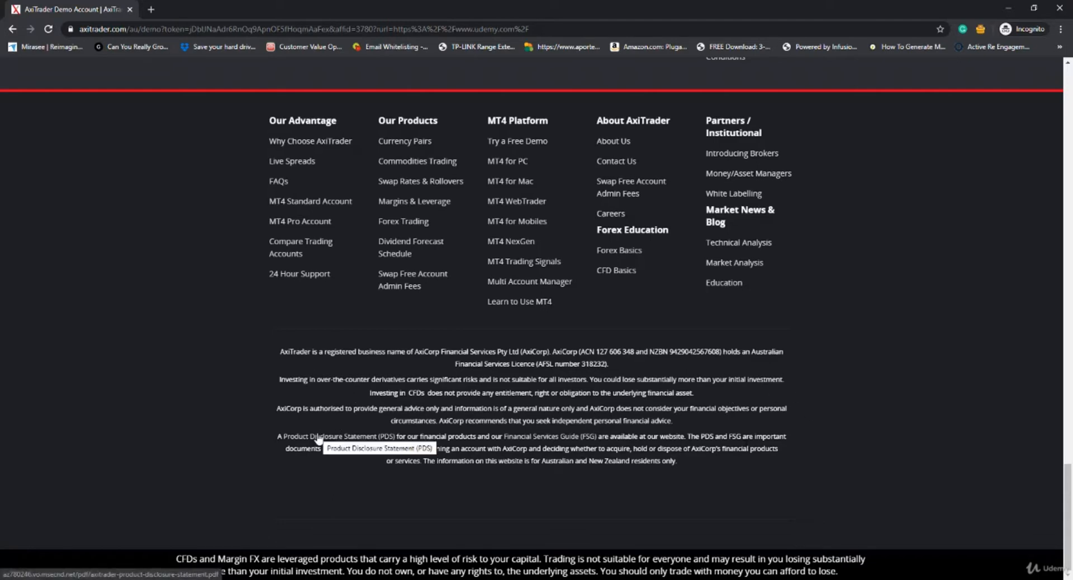
mouse_move(548, 438)
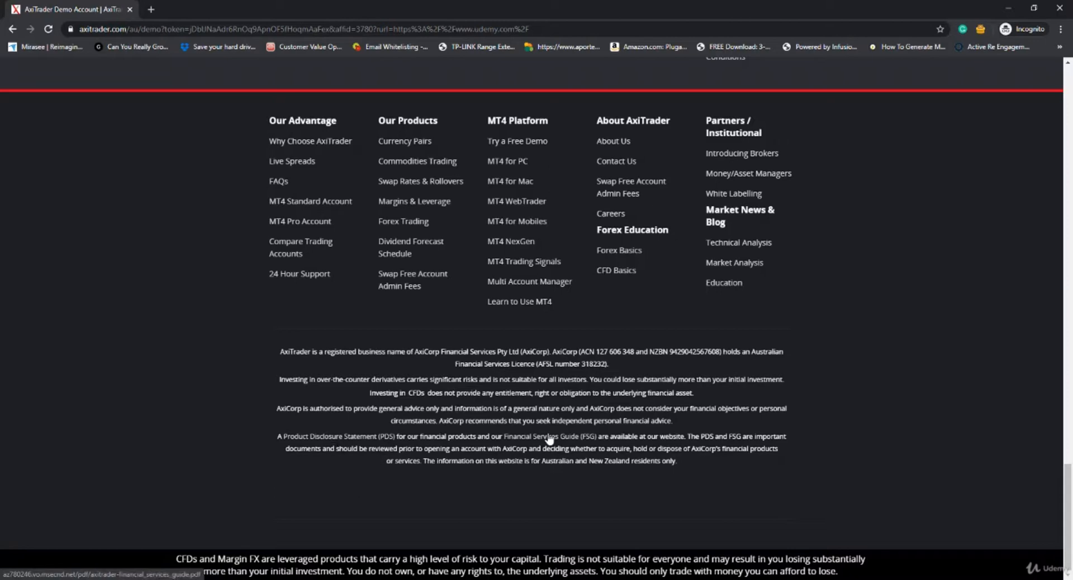
mouse_move(824, 411)
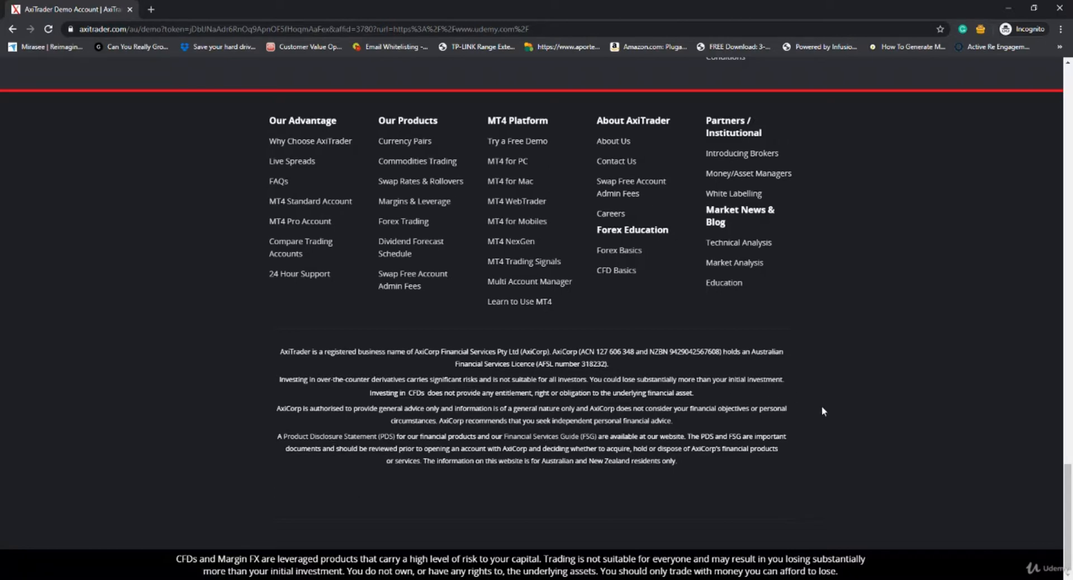
mouse_move(823, 410)
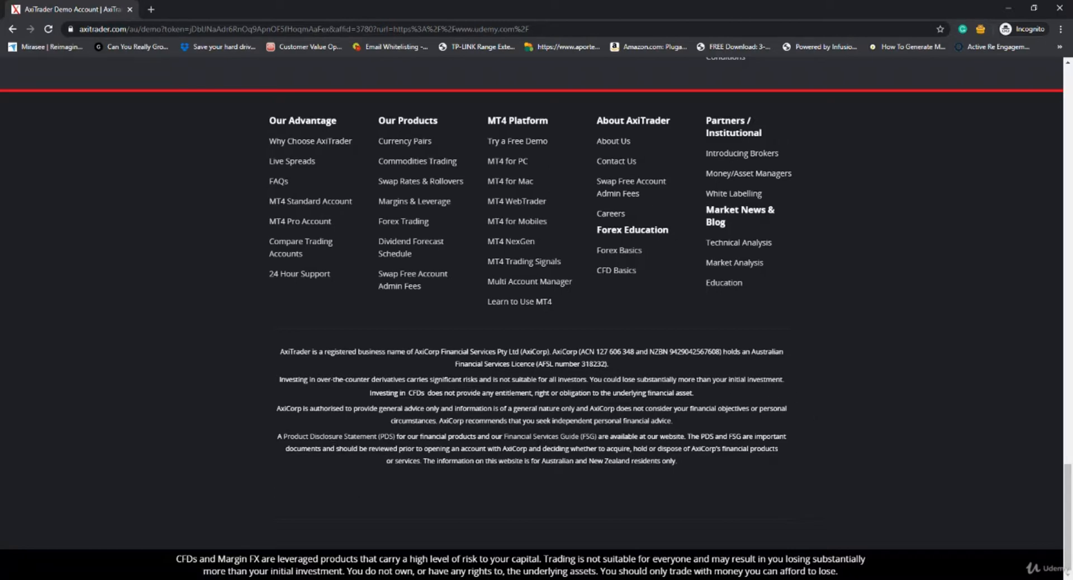
Step: Scroll back up to the 'Get started with a FREE $50,000 demo account' form
scroll("up", 3)
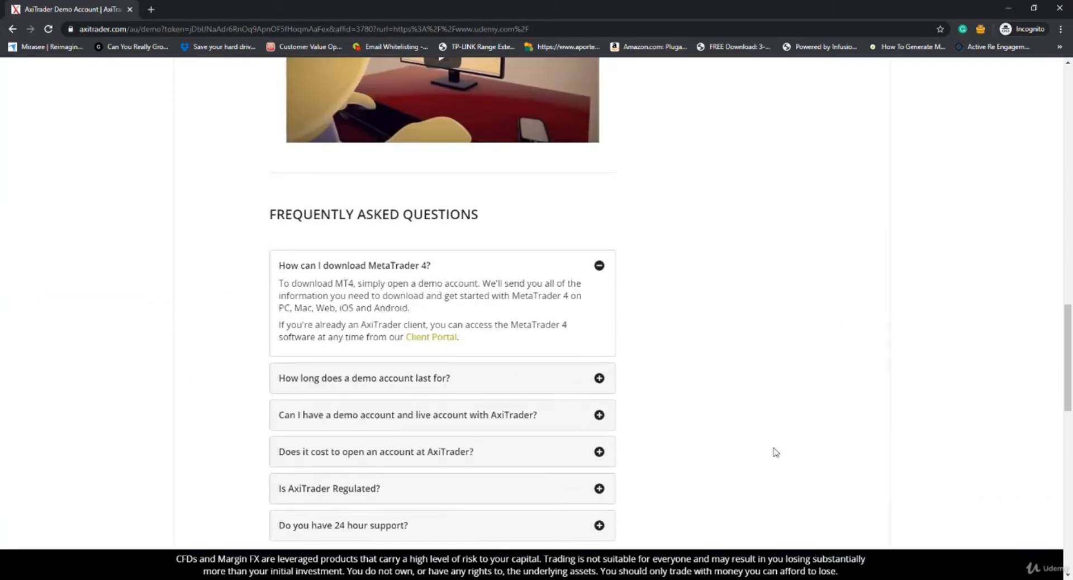
scroll("up", 3)
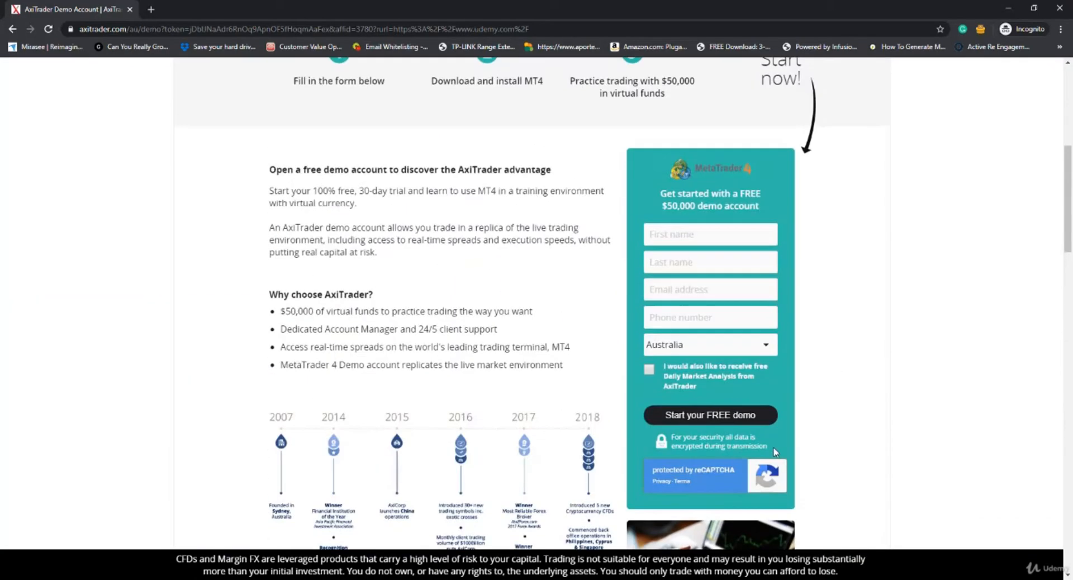
Step: Enter first name 'Kirill' and last name 'Eremenko' in the demo form
left_click(710, 234)
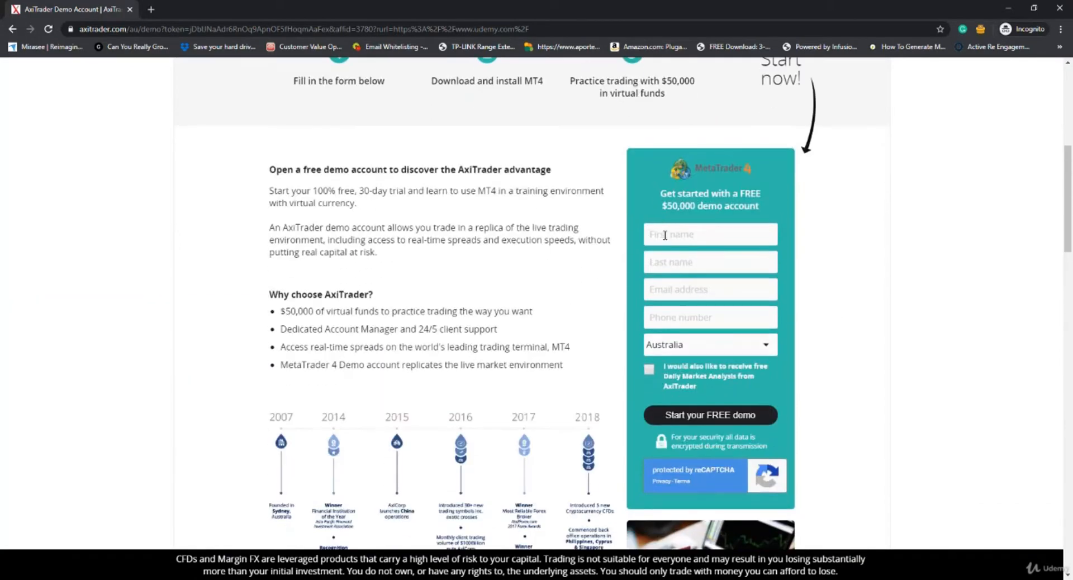
left_click(710, 234)
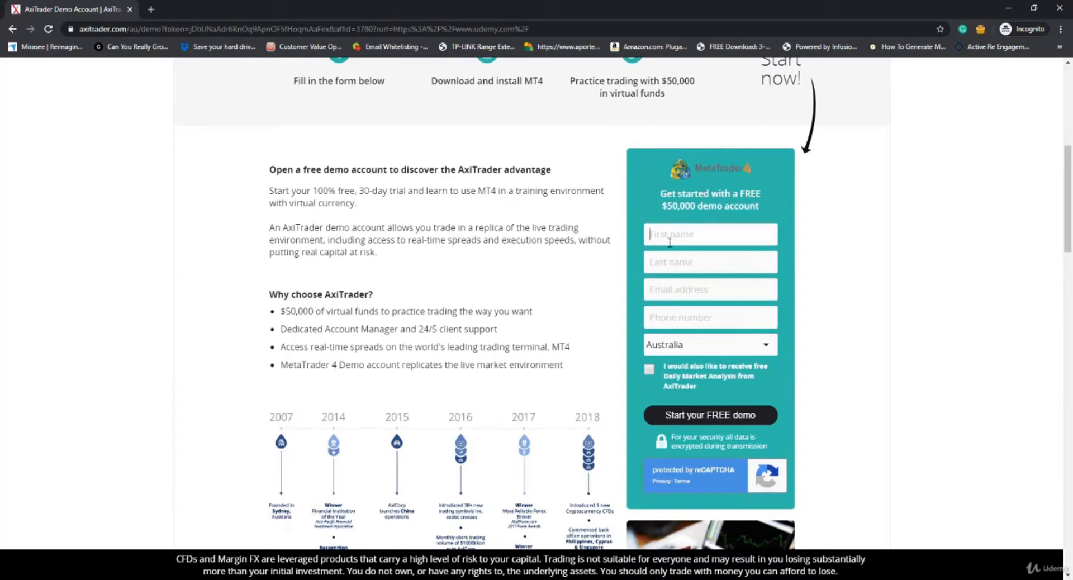
type("Kirill")
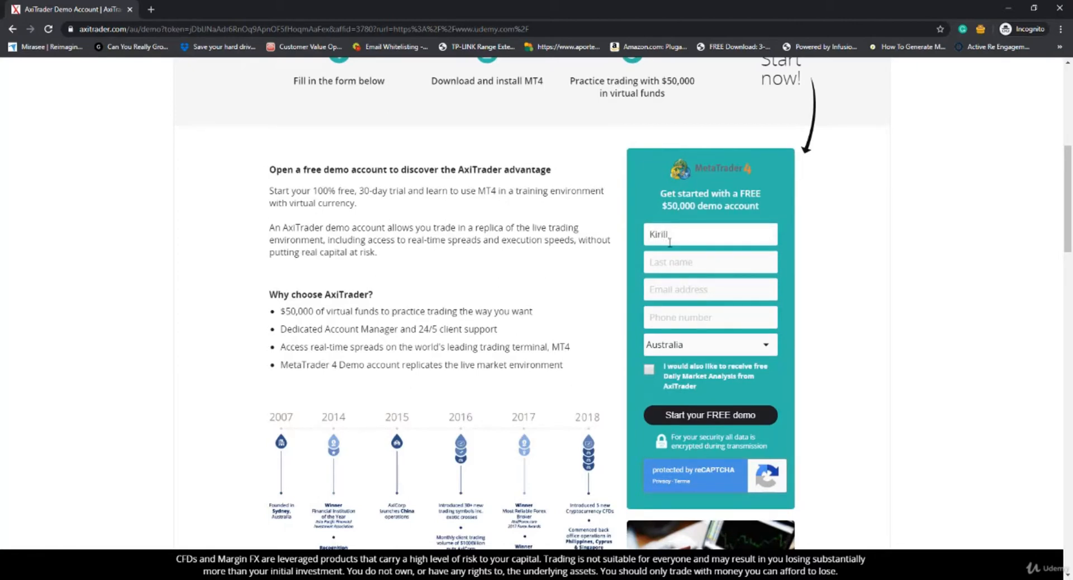
type("Ereme")
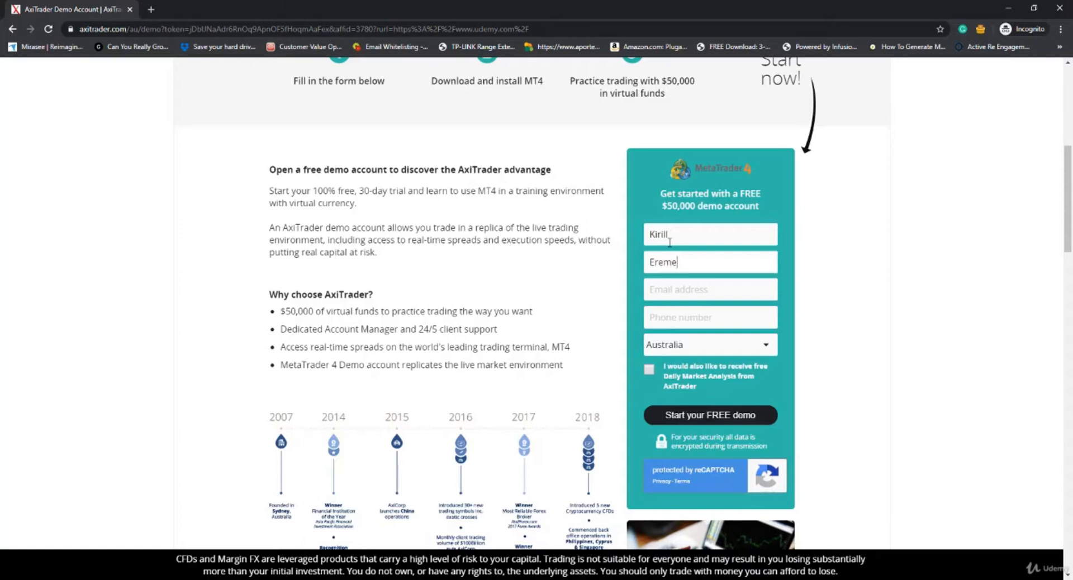
type("nko")
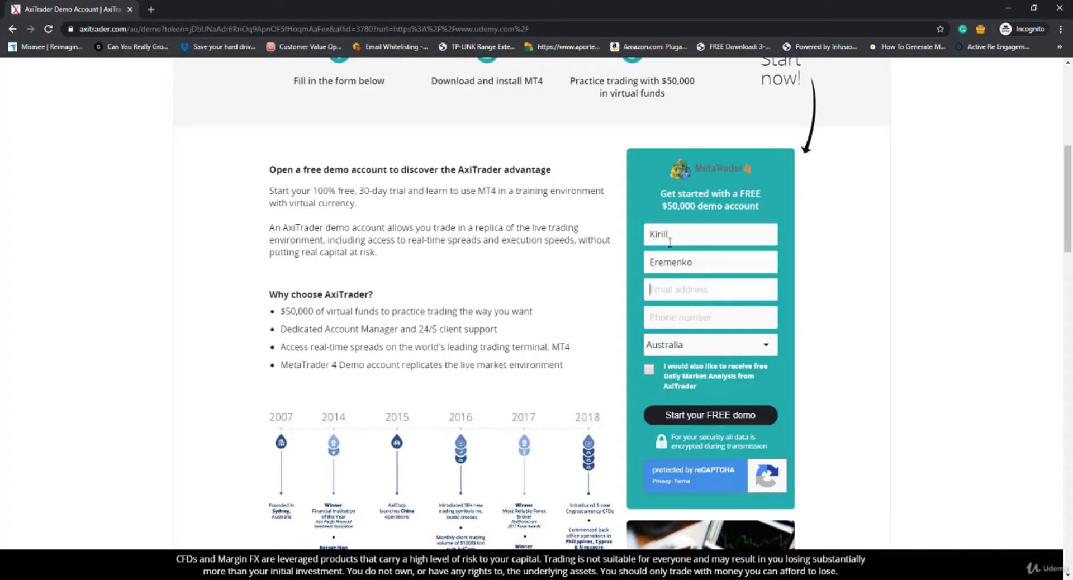
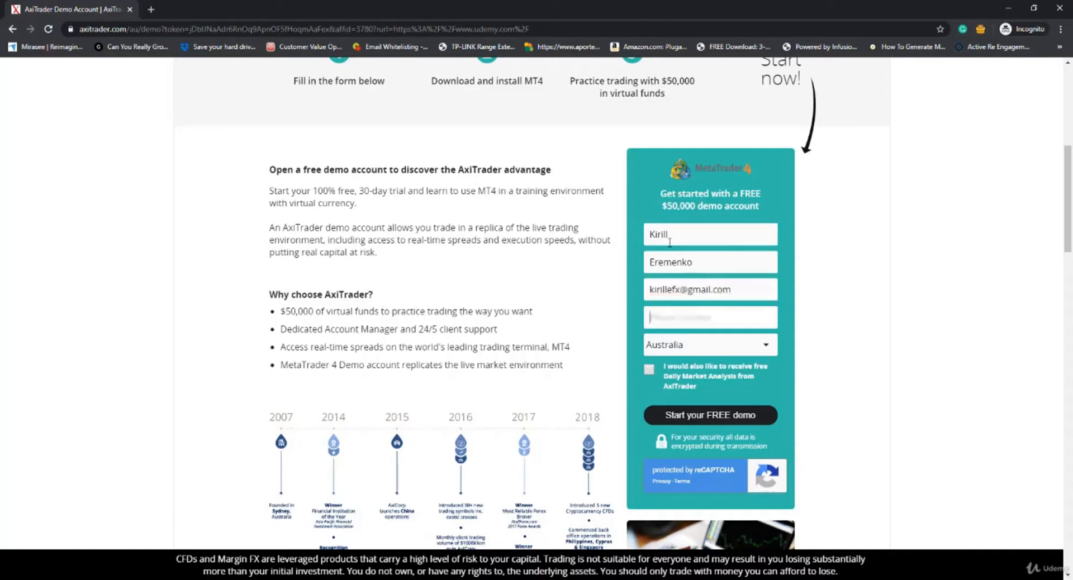
left_click(710, 317)
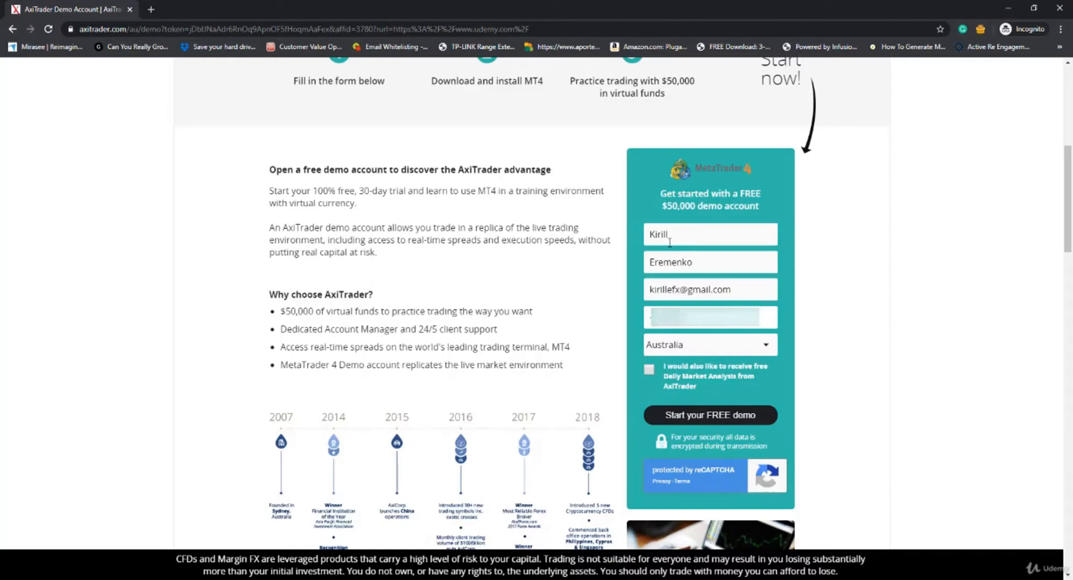
mouse_move(744, 285)
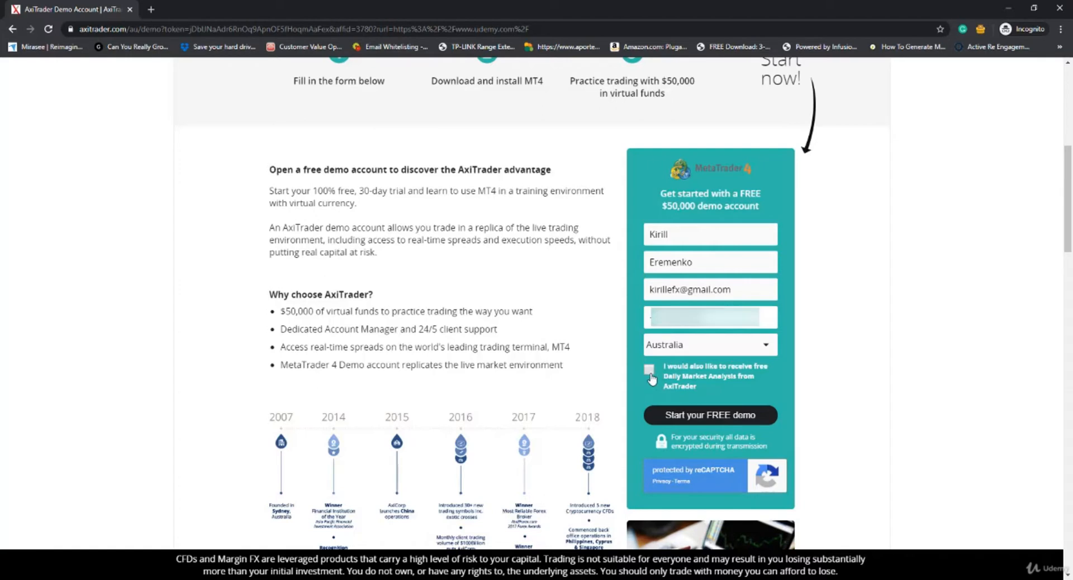
Step: Tick the daily market analysis opt-in and submit 'Start your FREE demo'
left_click(648, 370)
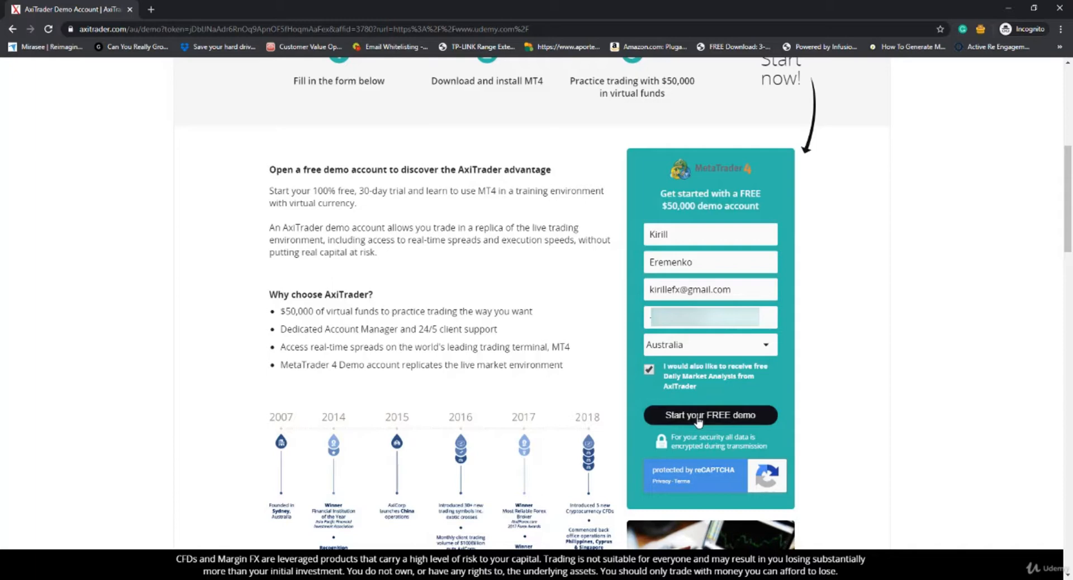
left_click(710, 414)
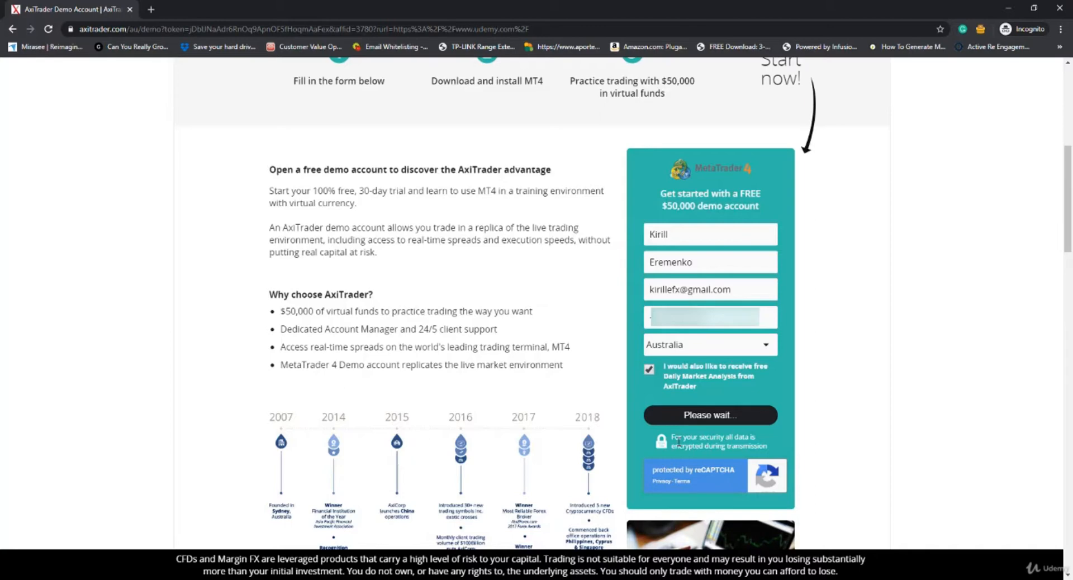
left_click(709, 414)
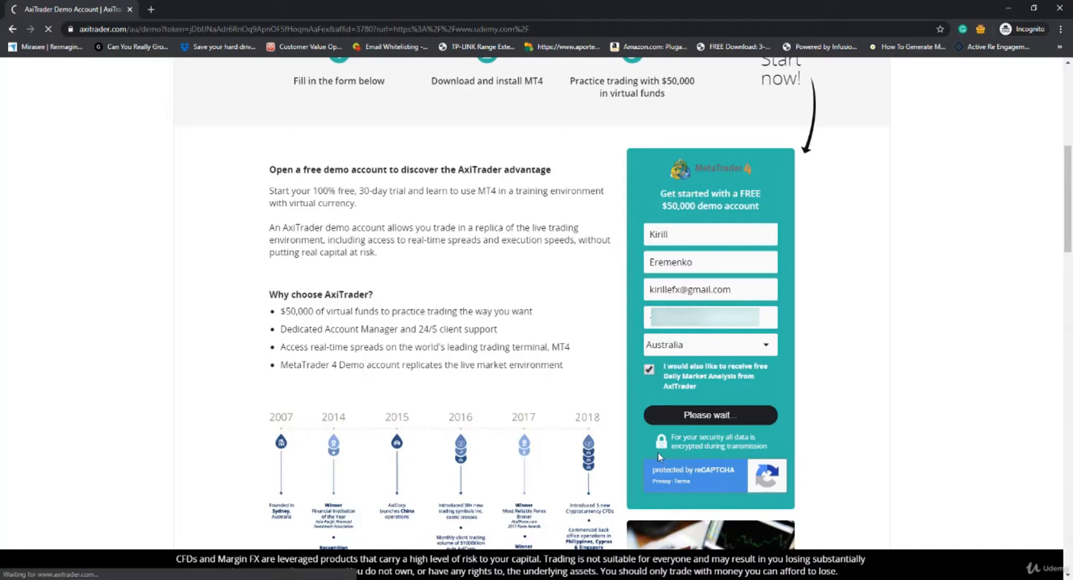
left_click(710, 415)
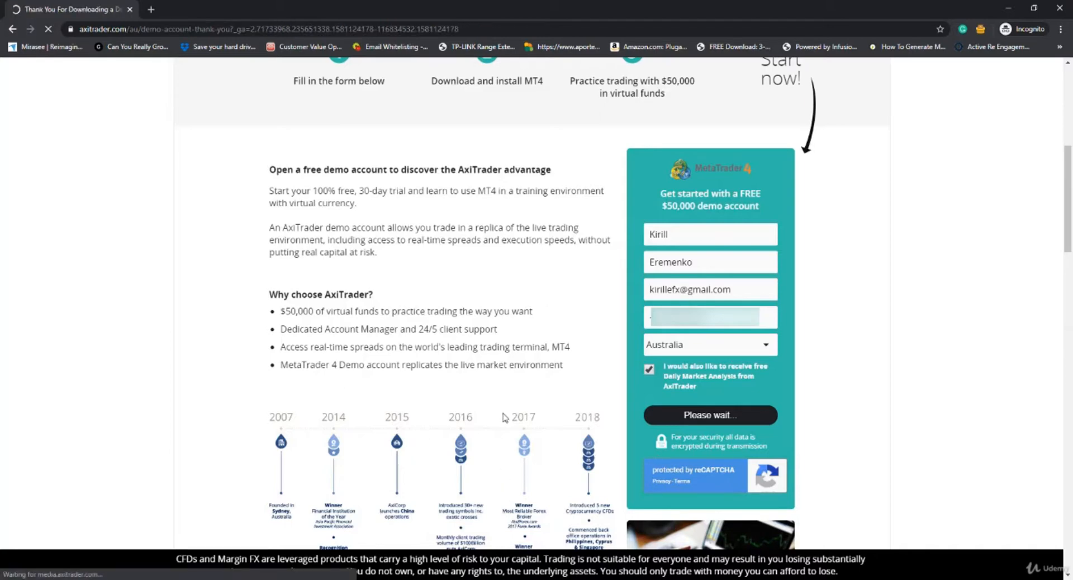
left_click(710, 415)
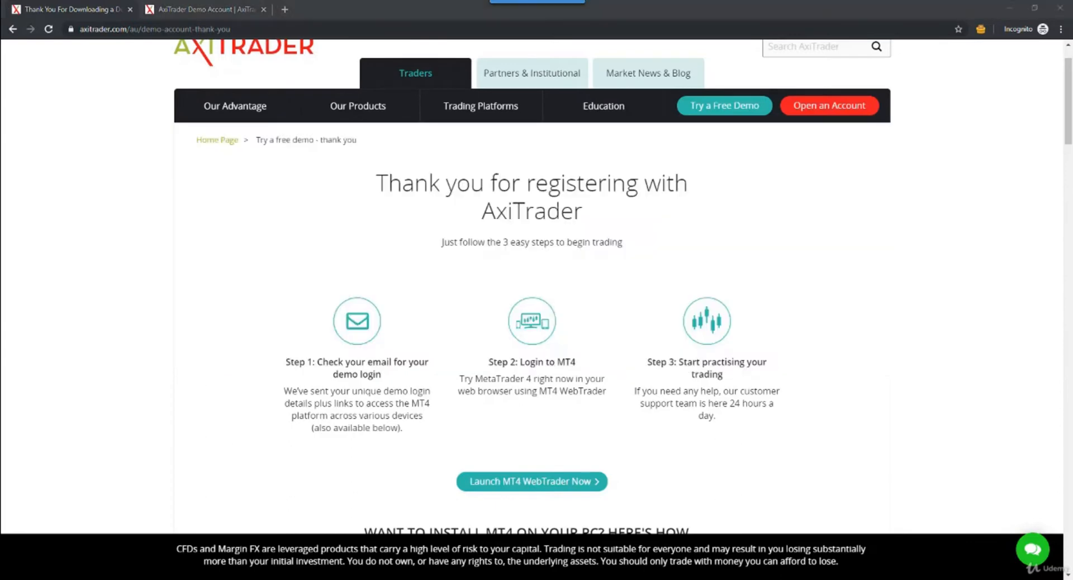
left_click(336, 10)
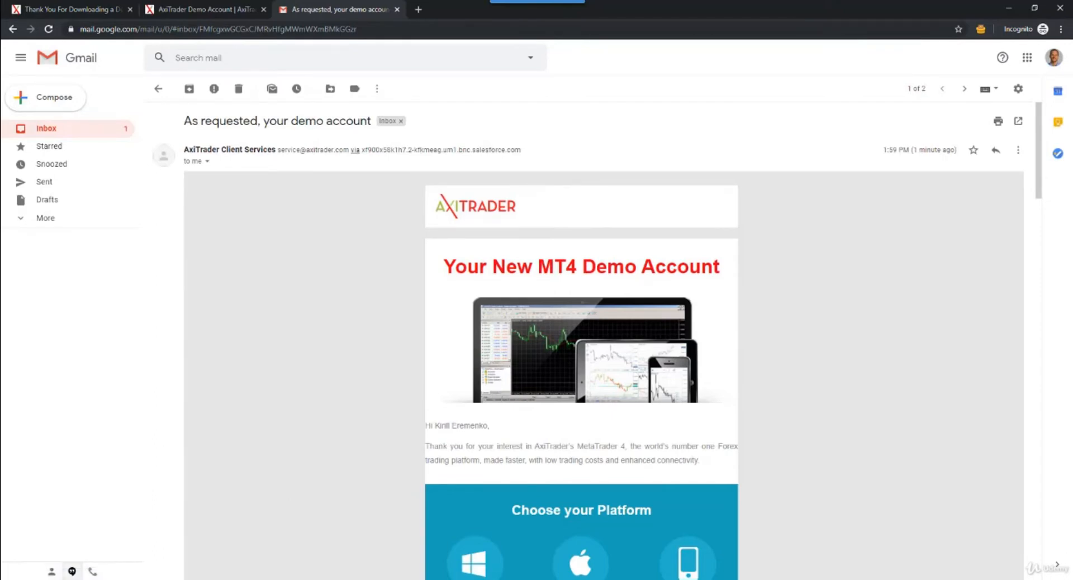
scroll("down", 3)
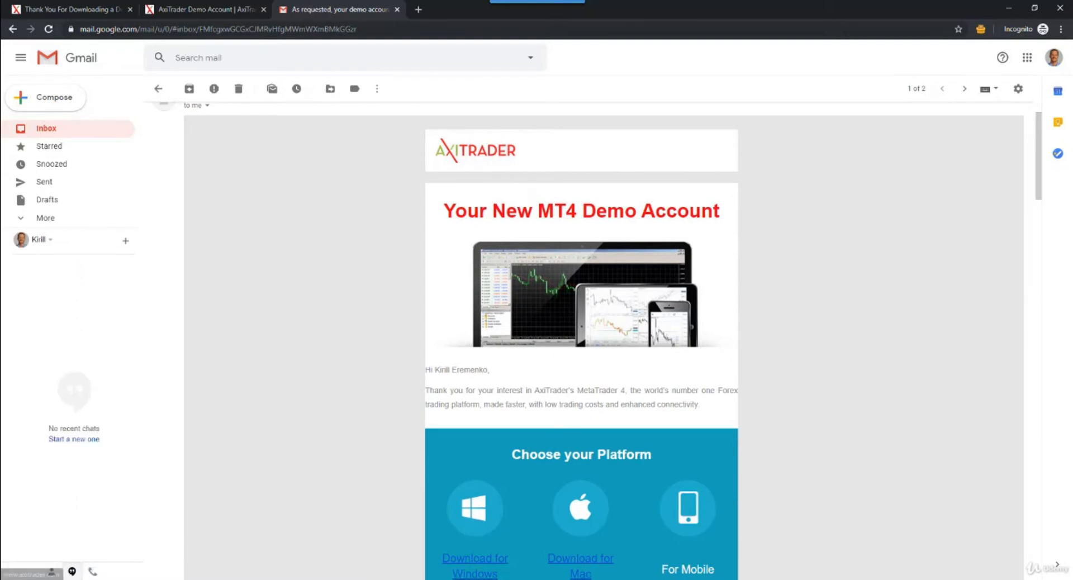
scroll("down", 3)
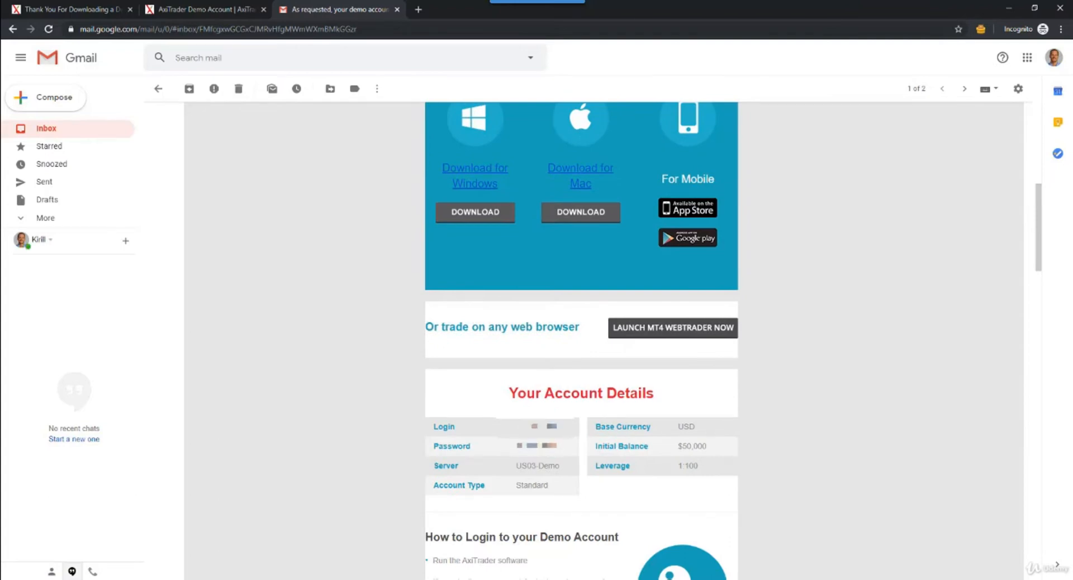
scroll("up", 3)
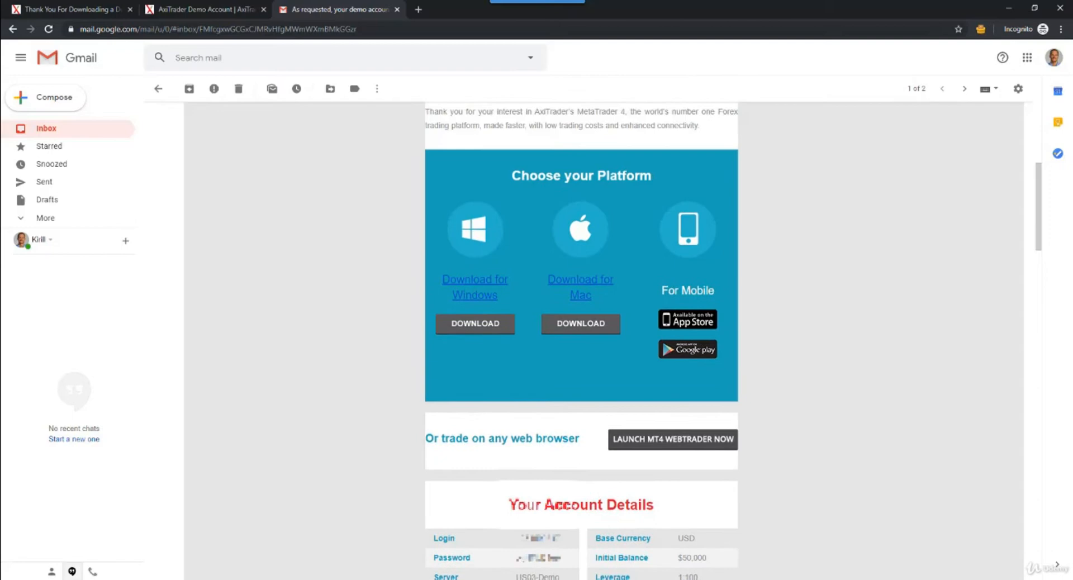
scroll("up", 3)
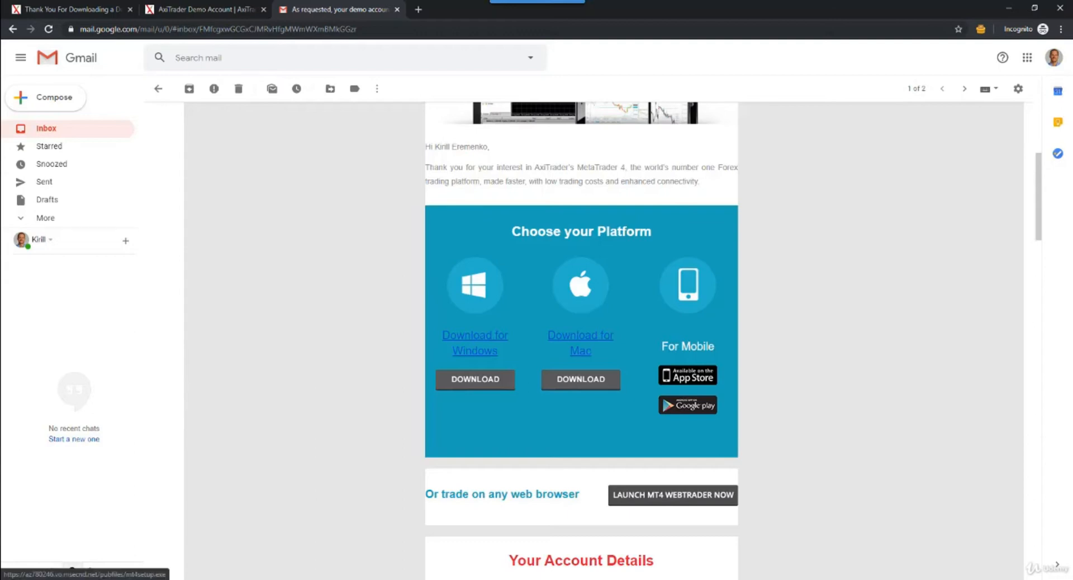
Step: Download the Windows mt4setup.exe into Downloads and run it
left_click(474, 379)
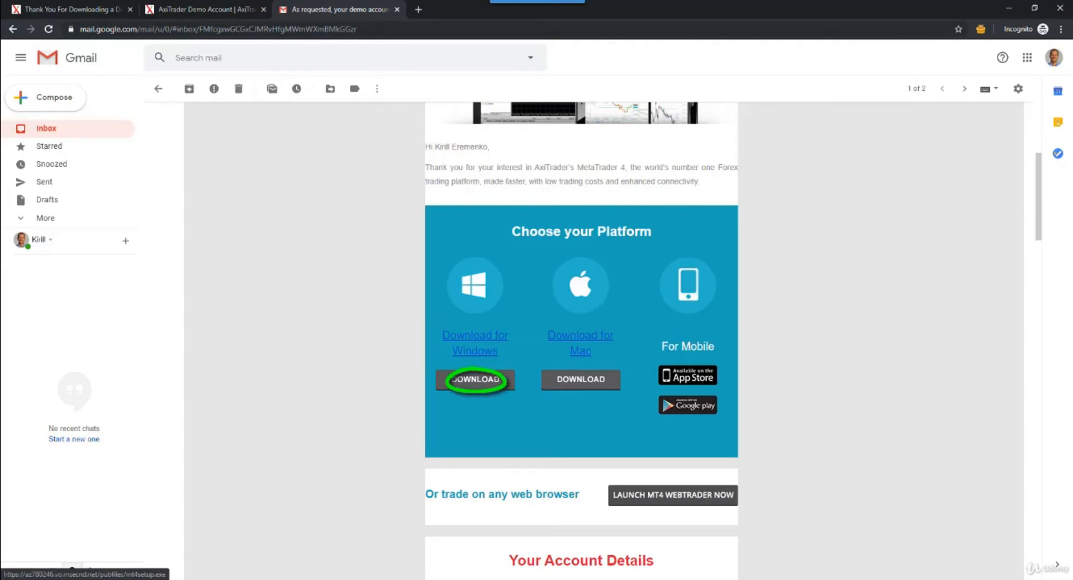
left_click(475, 379)
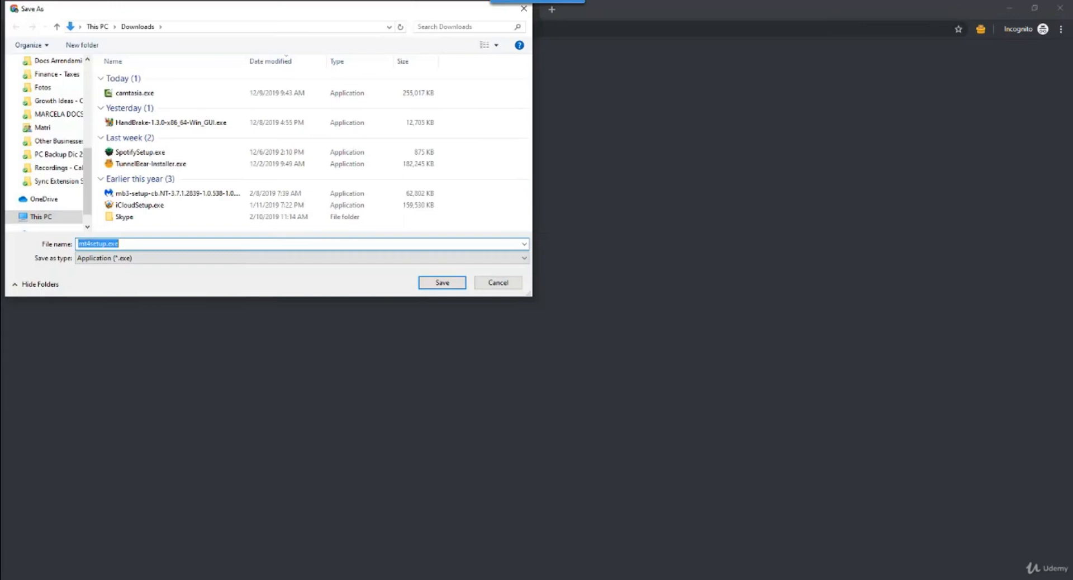
left_click(442, 283)
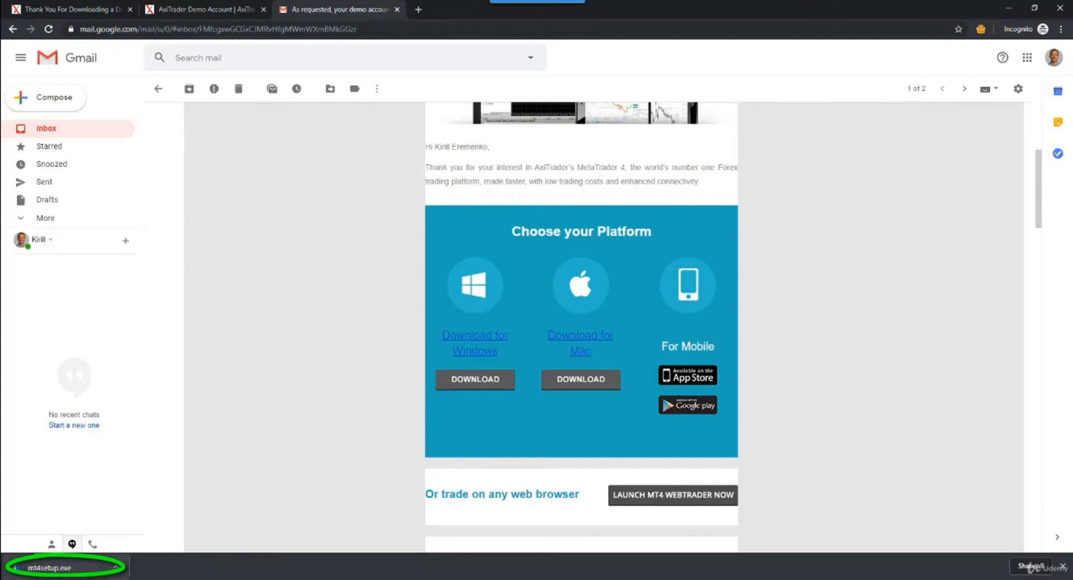
left_click(48, 568)
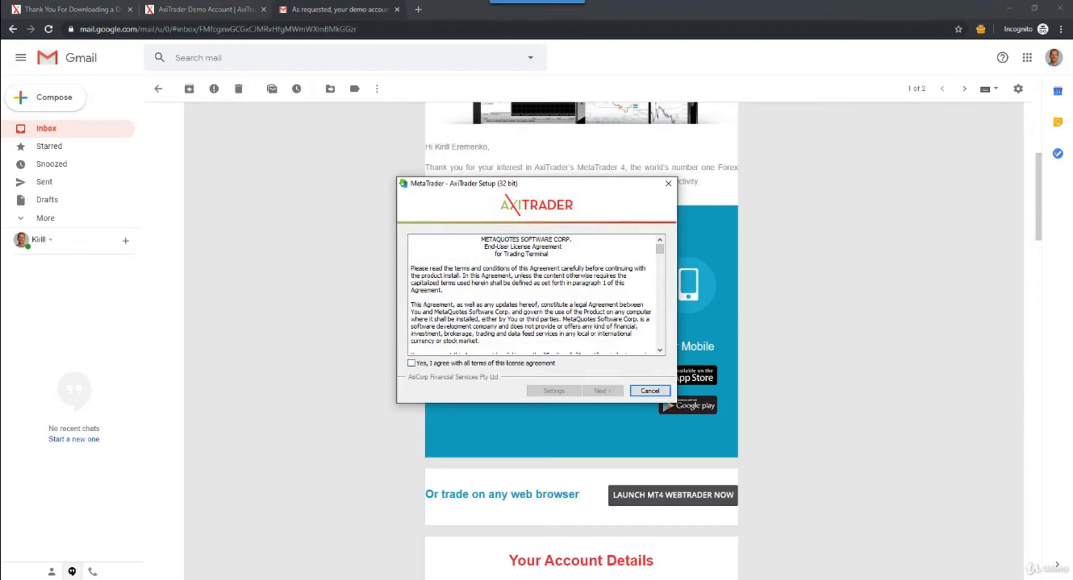
Step: Agree to the AxiTrader MT4 license terms, install the platform, and click Finish
left_click(411, 363)
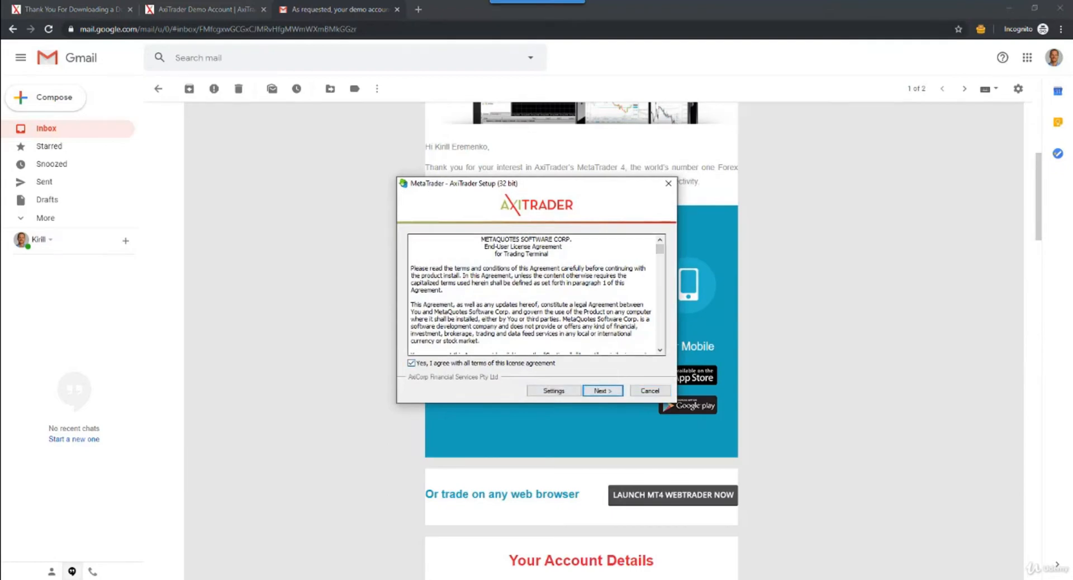
scroll("down", 3)
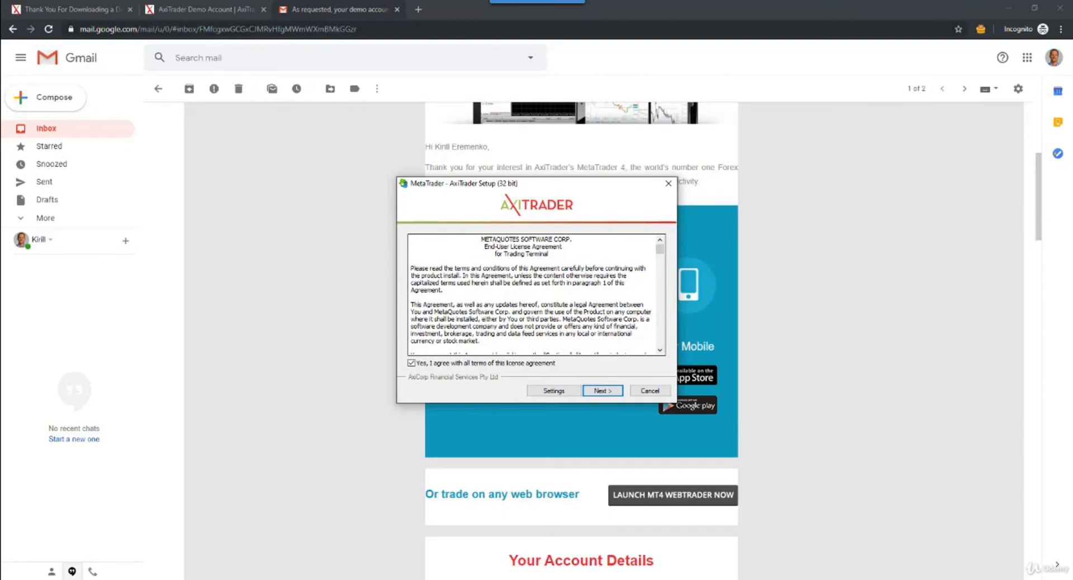
scroll("down", 3)
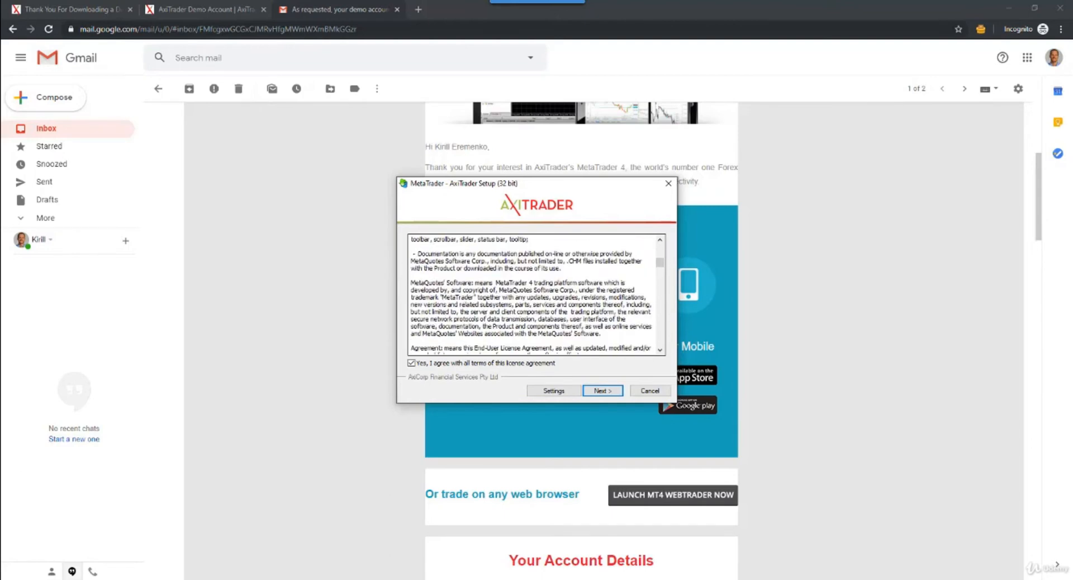
scroll("down", 3)
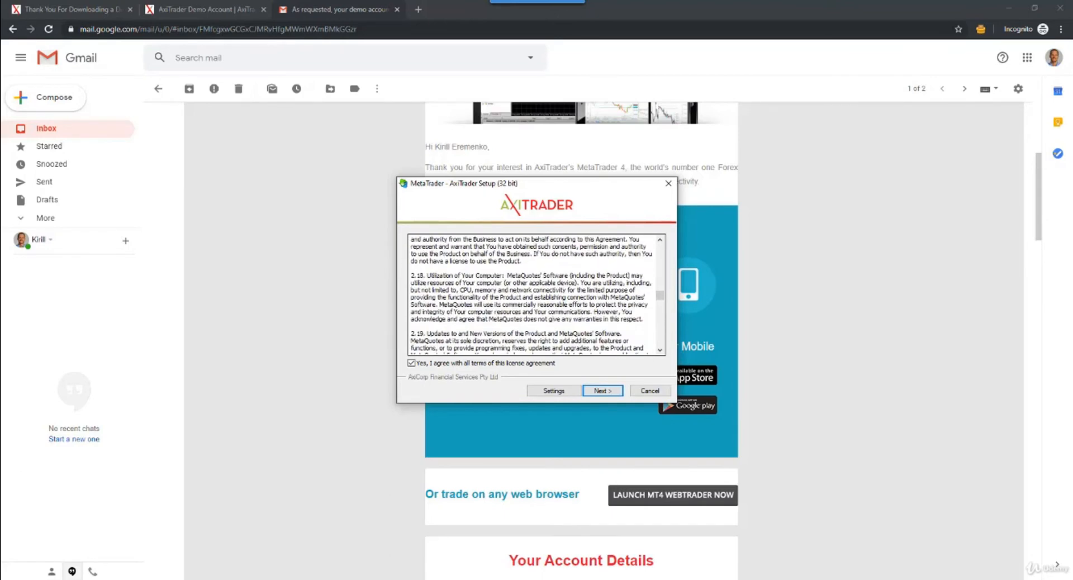
scroll("down", 3)
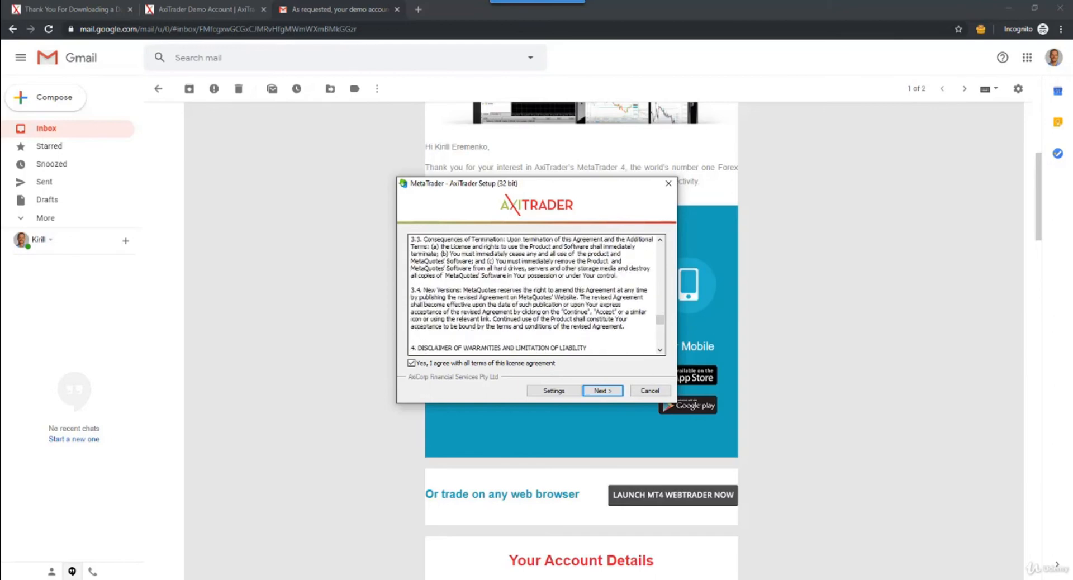
scroll("down", 3)
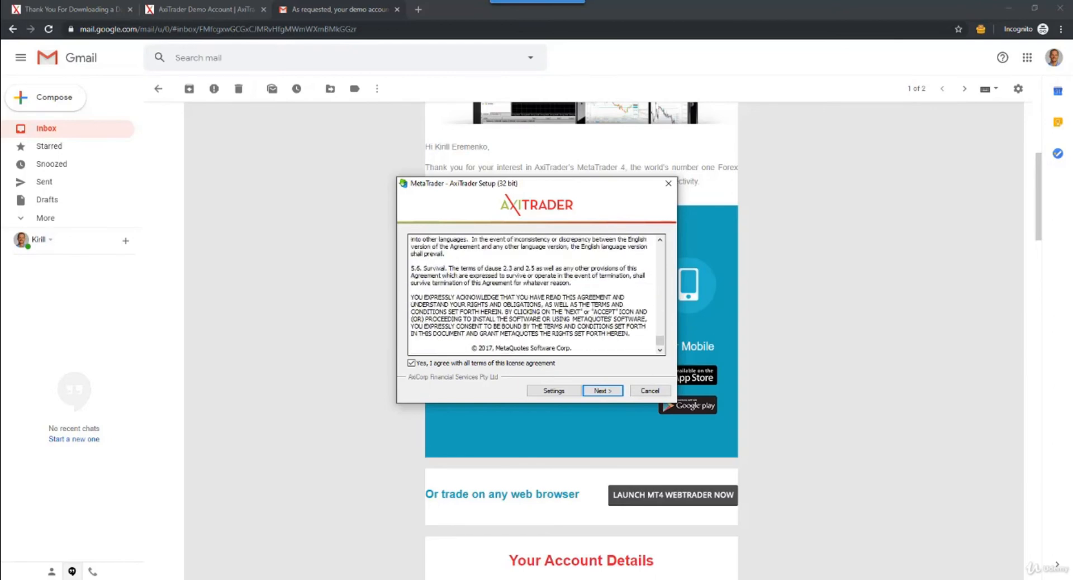
left_click(602, 391)
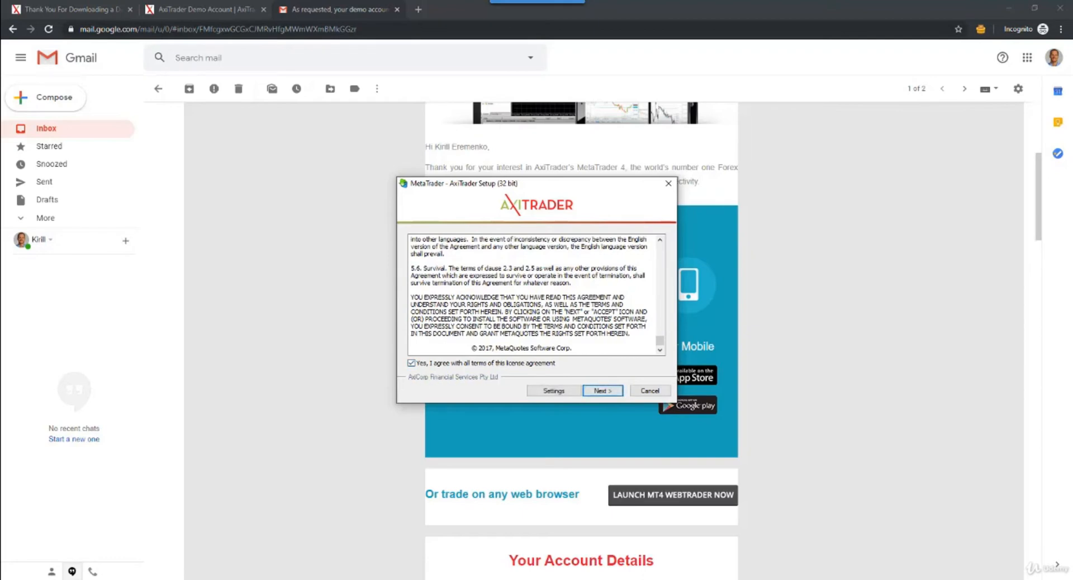
left_click(600, 390)
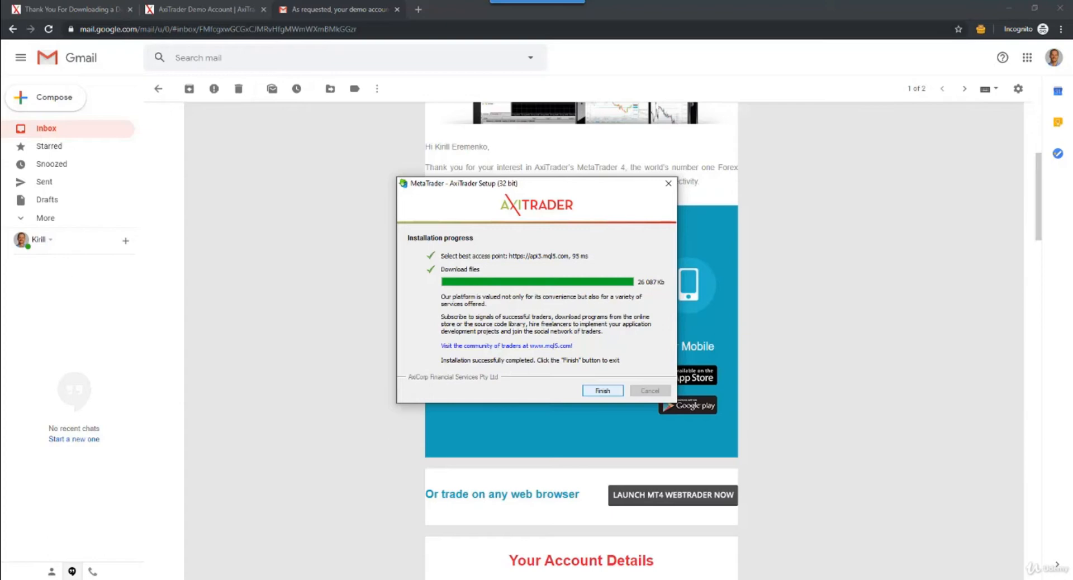
left_click(601, 391)
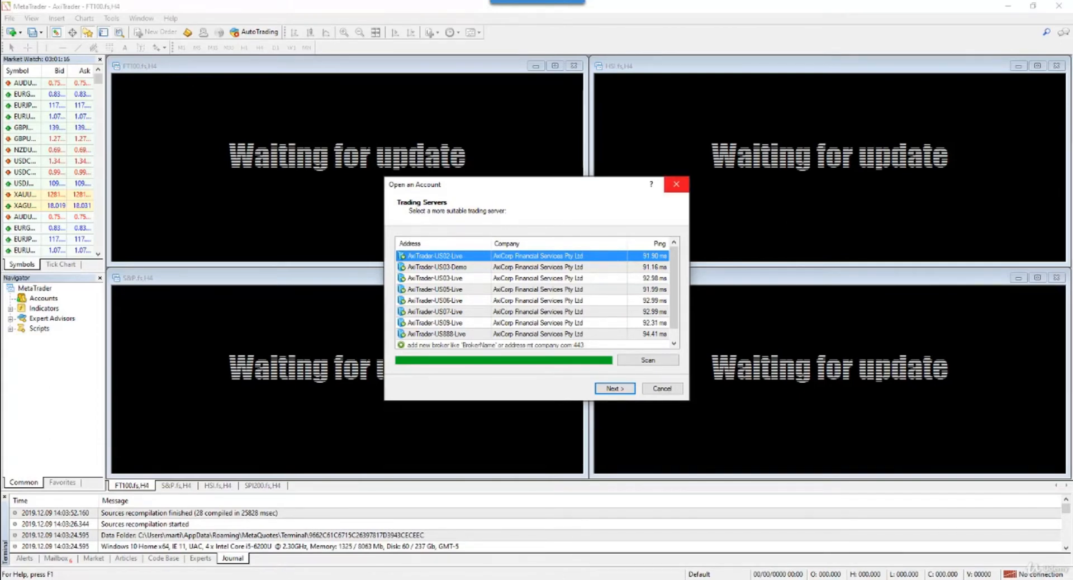
mouse_move(675, 183)
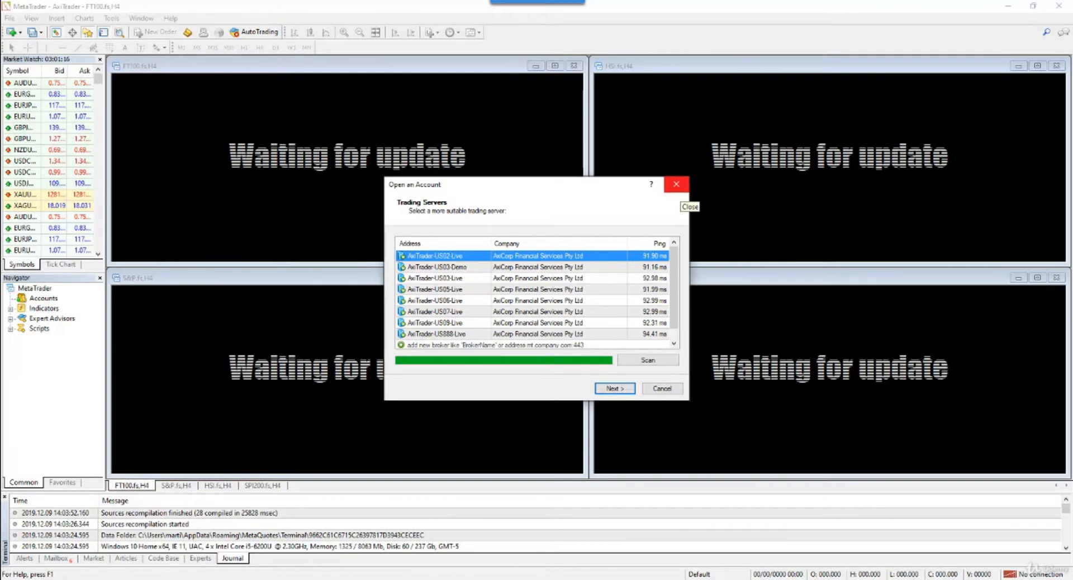
Step: Dismiss the Open an Account server selection dialog
left_click(613, 388)
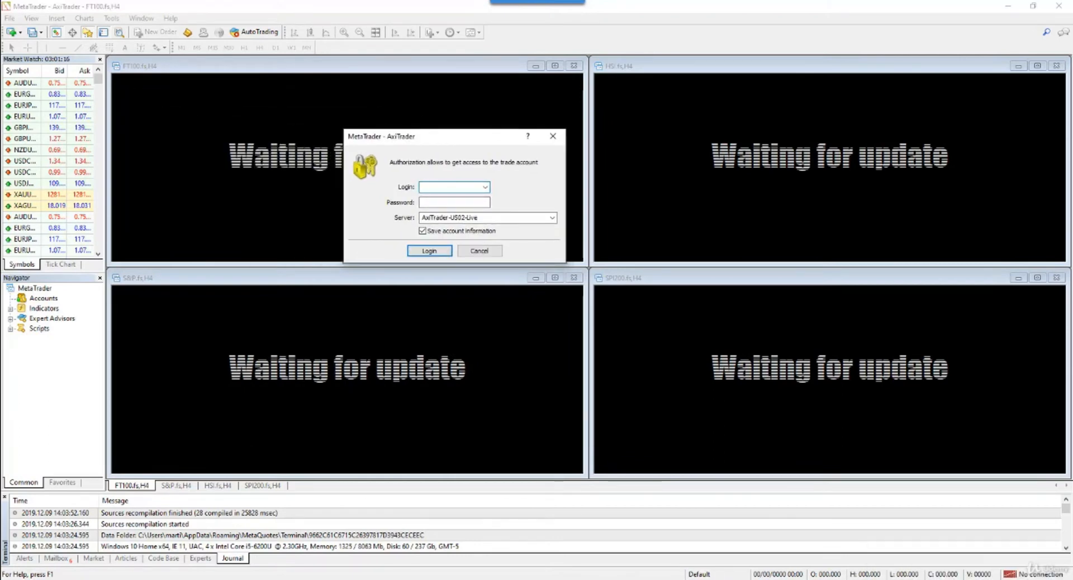
Step: Open the Gmail message holding the demo account login details
left_click(451, 186)
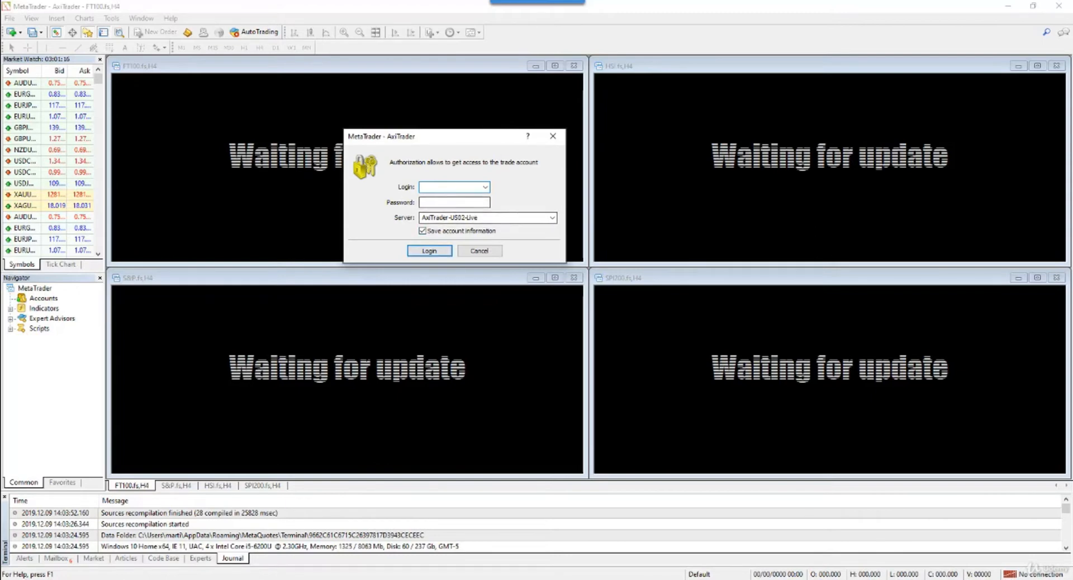
left_click(450, 187)
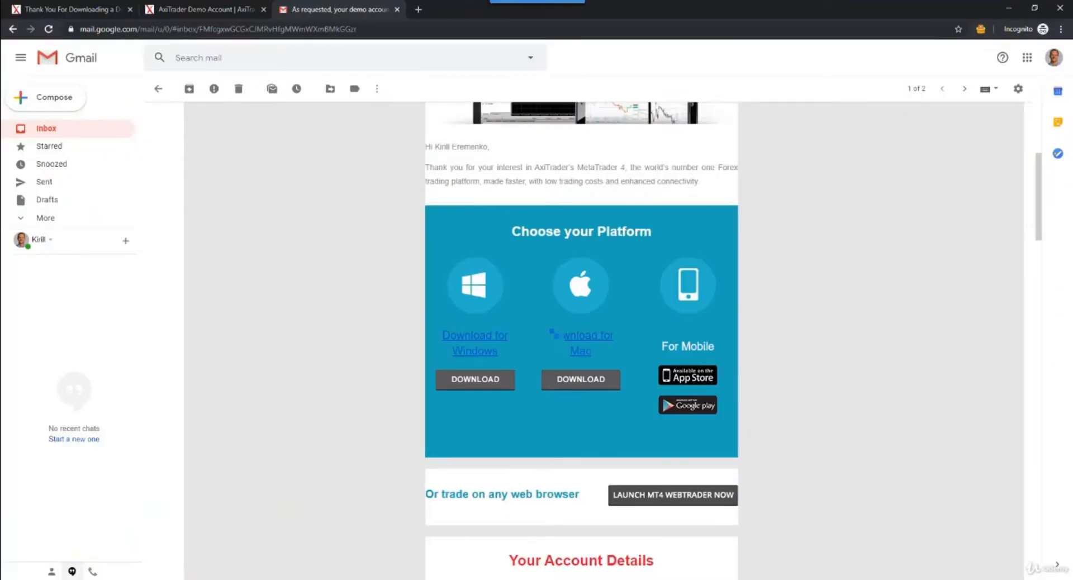
scroll("down", 3)
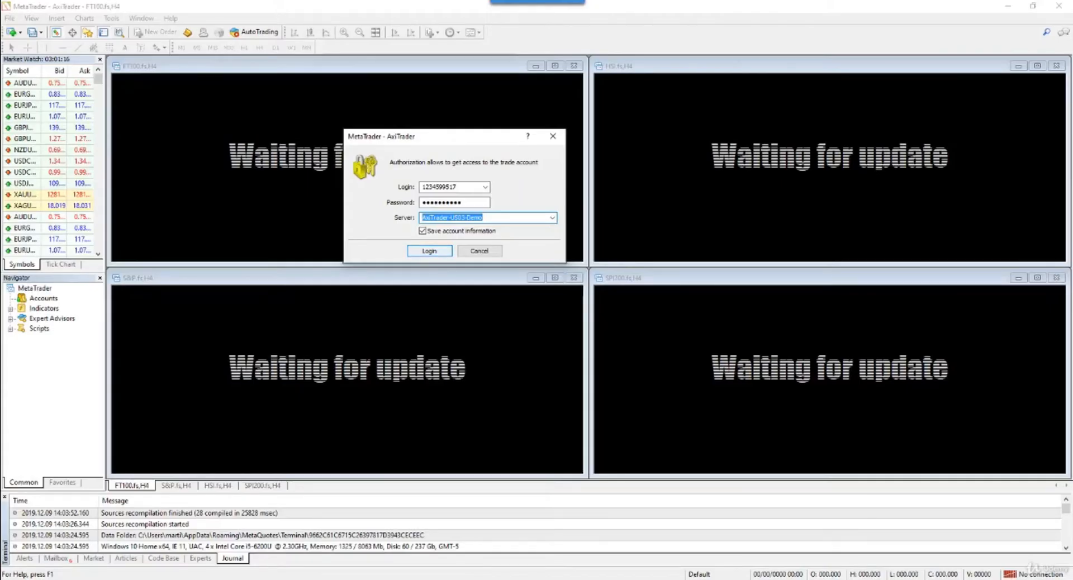
Step: Log in to the AxiTrader demo account and view the live S&P chart
left_click(429, 250)
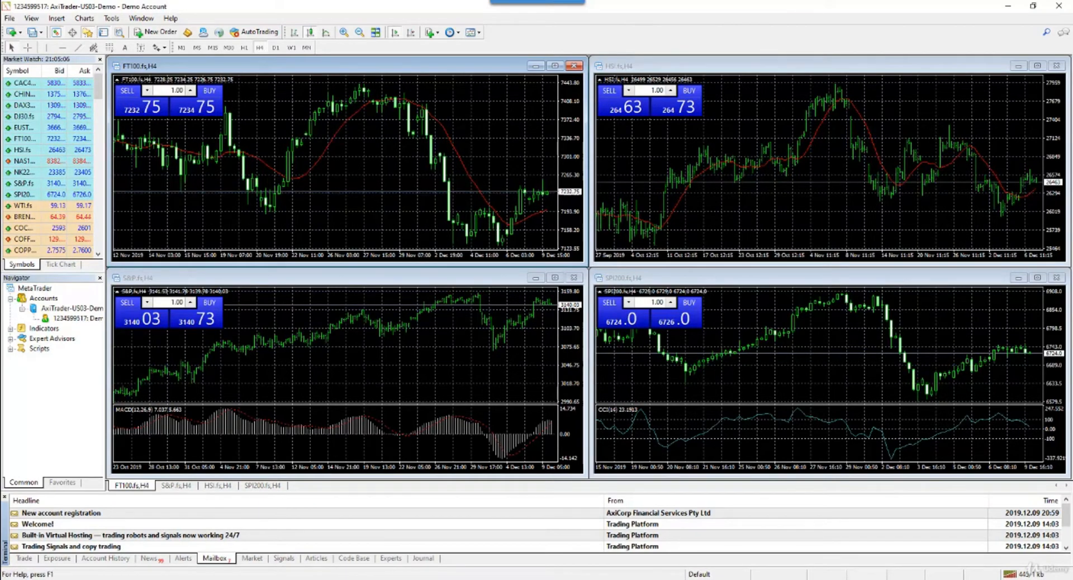
left_click(175, 485)
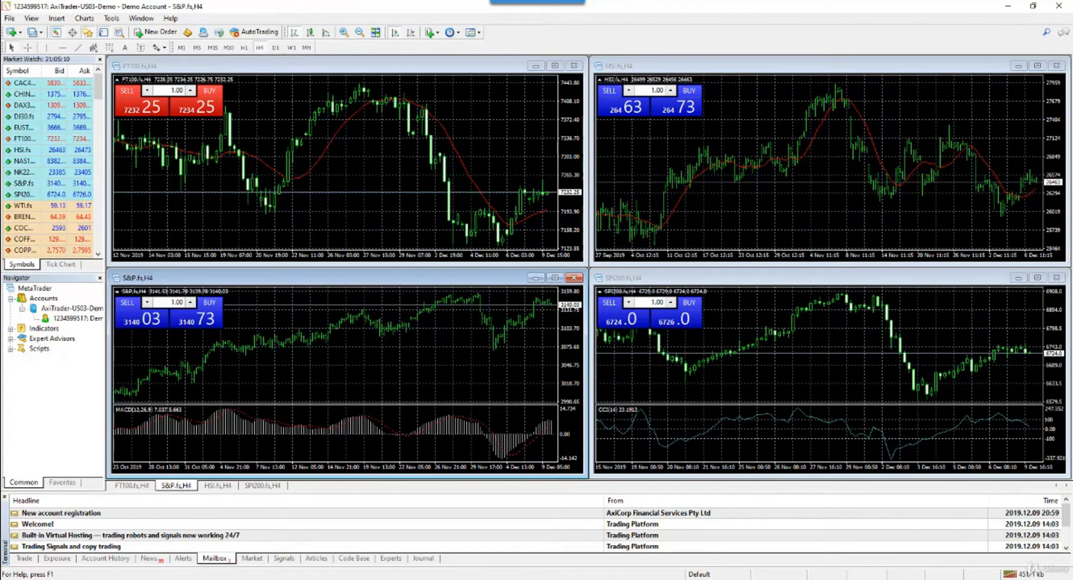
left_click(24, 558)
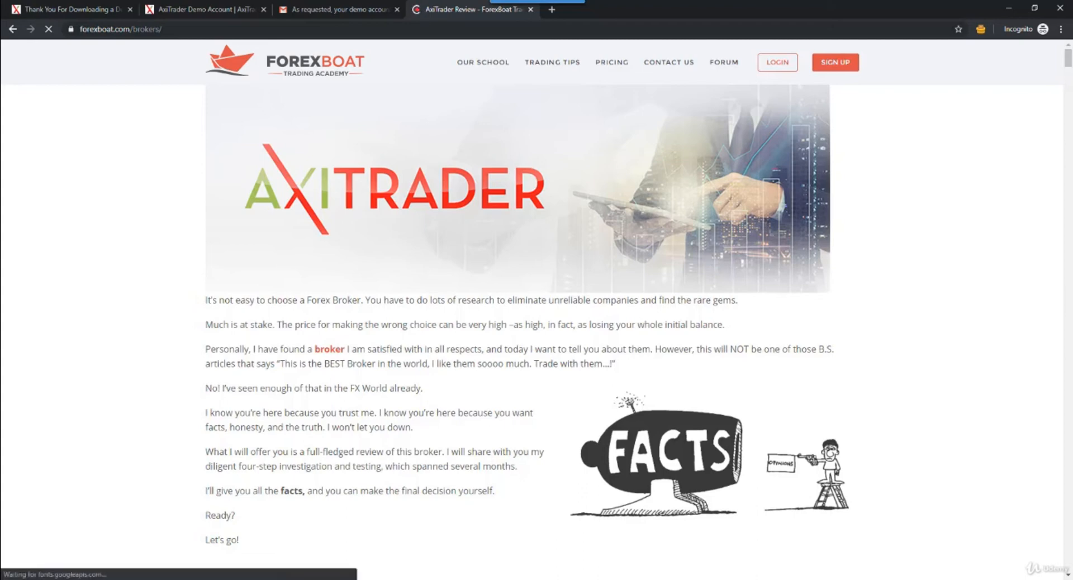
Step: Dismiss the cookie banner and scroll to the Trustworthiness section's ASIC regulation record
scroll("down", 3)
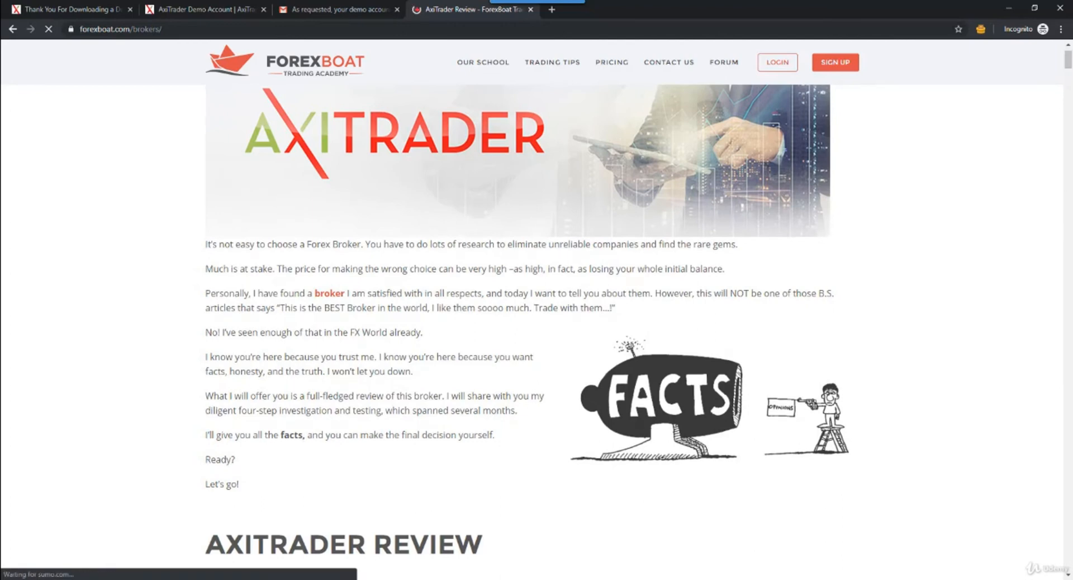
scroll("down", 3)
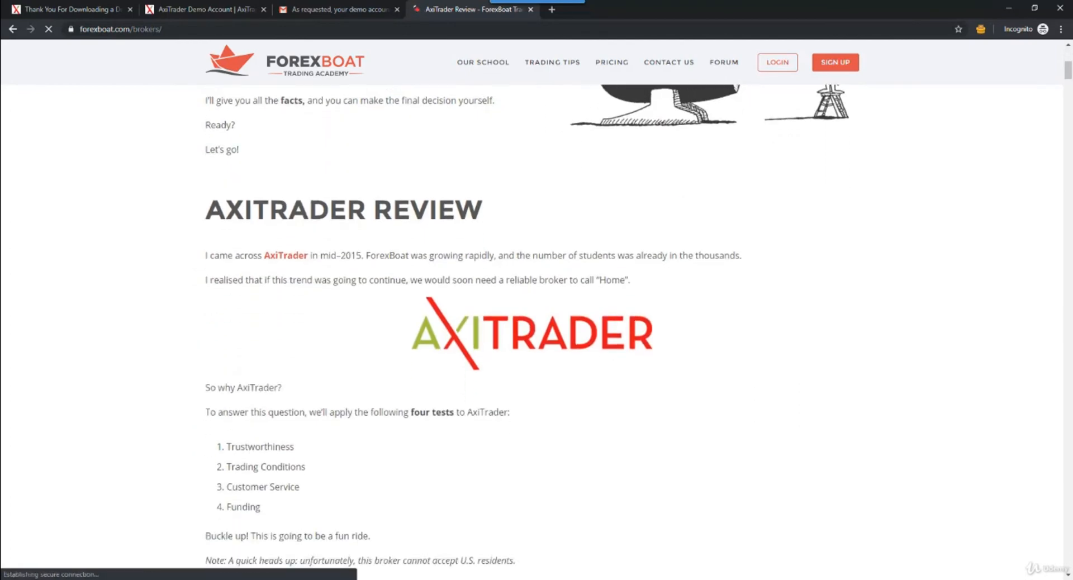
scroll("down", 3)
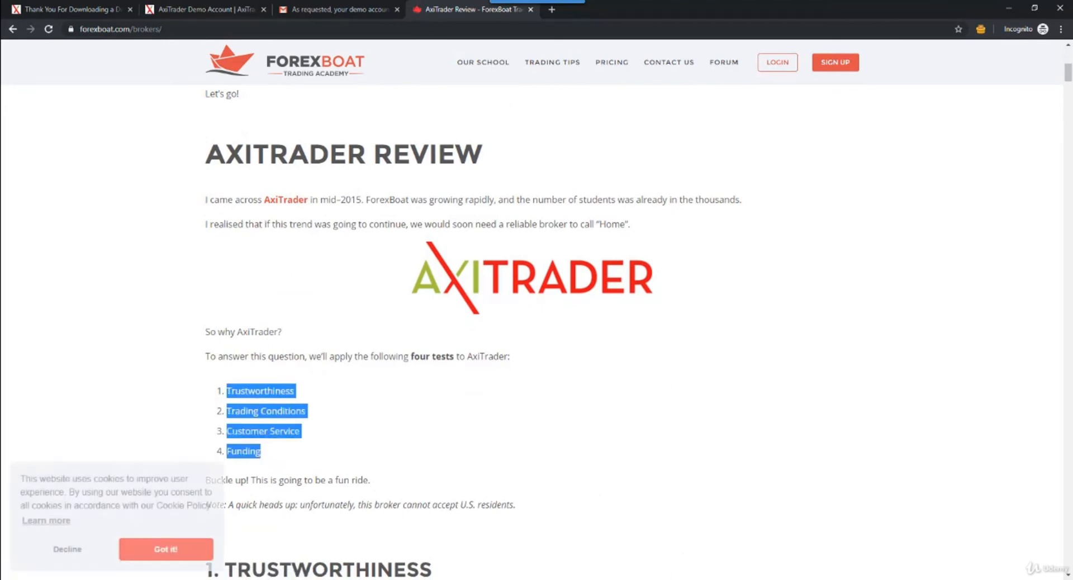
left_click(165, 549)
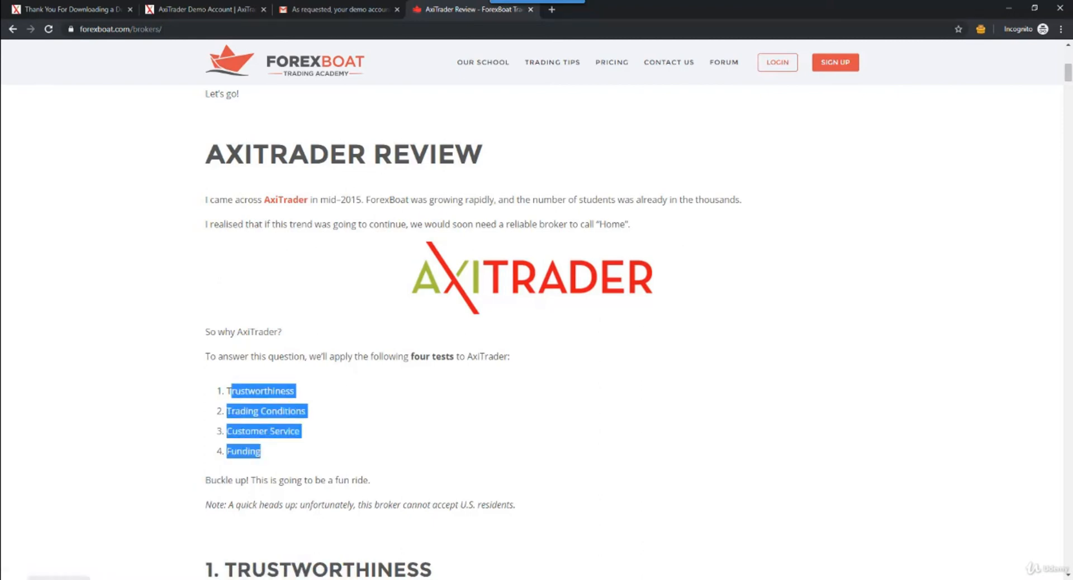
scroll("down", 3)
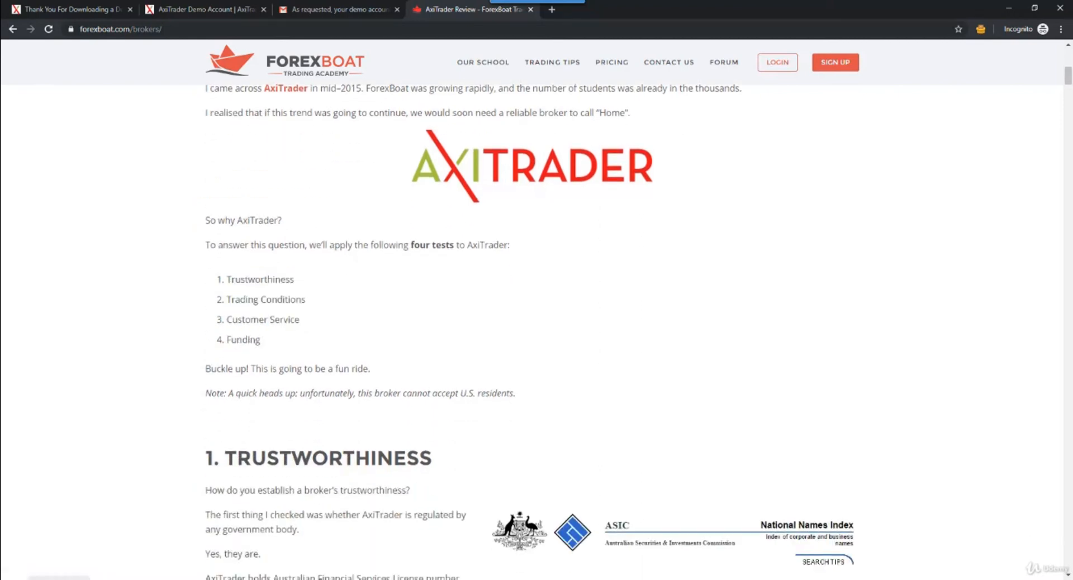
scroll("down", 3)
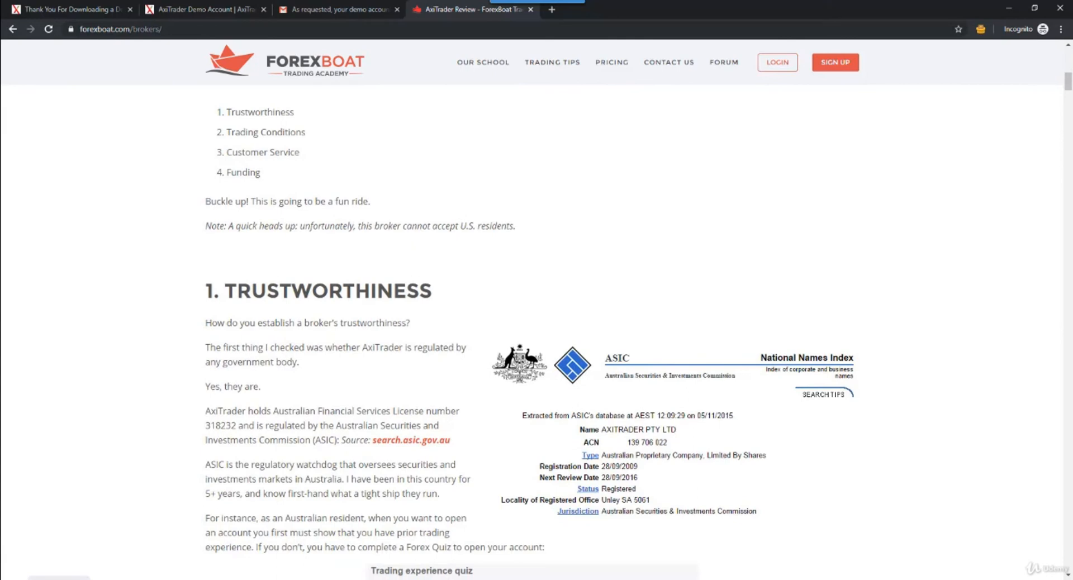
scroll("down", 3)
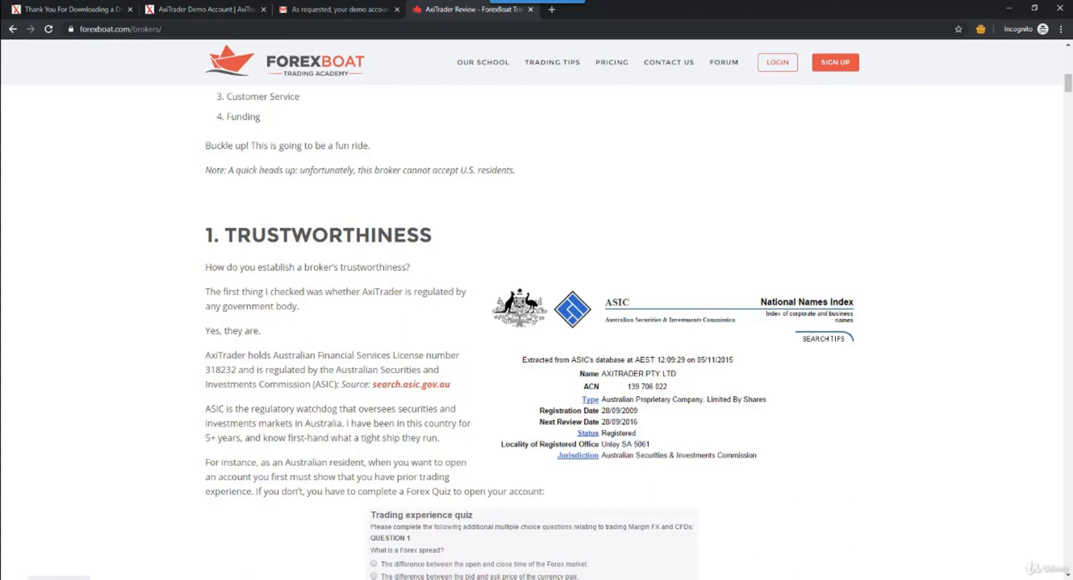
Step: Scroll past the Investment Trends and spread charts to the Execution section on New York servers
scroll("down", 3)
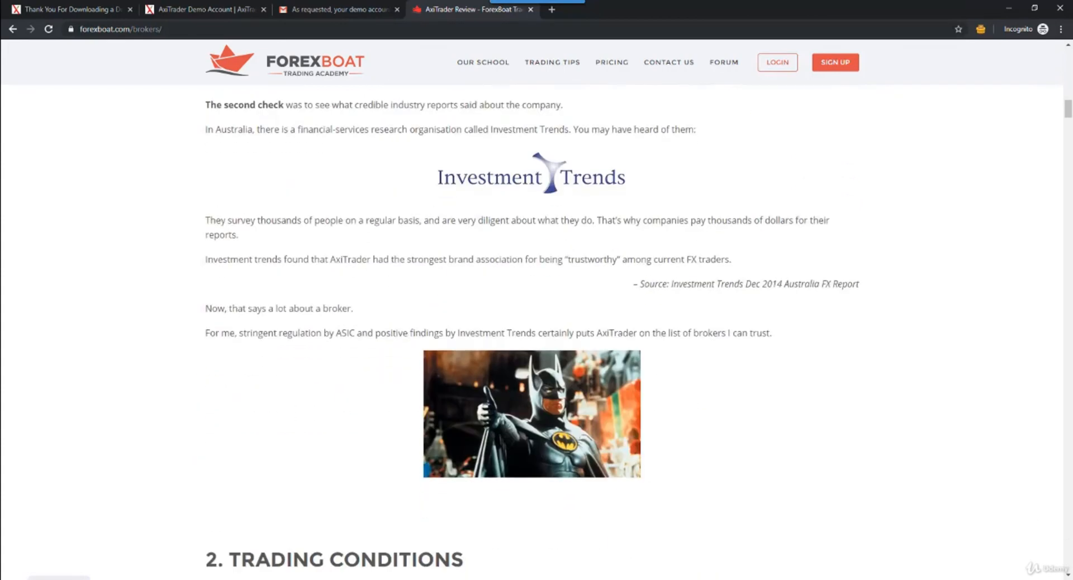
scroll("up", 3)
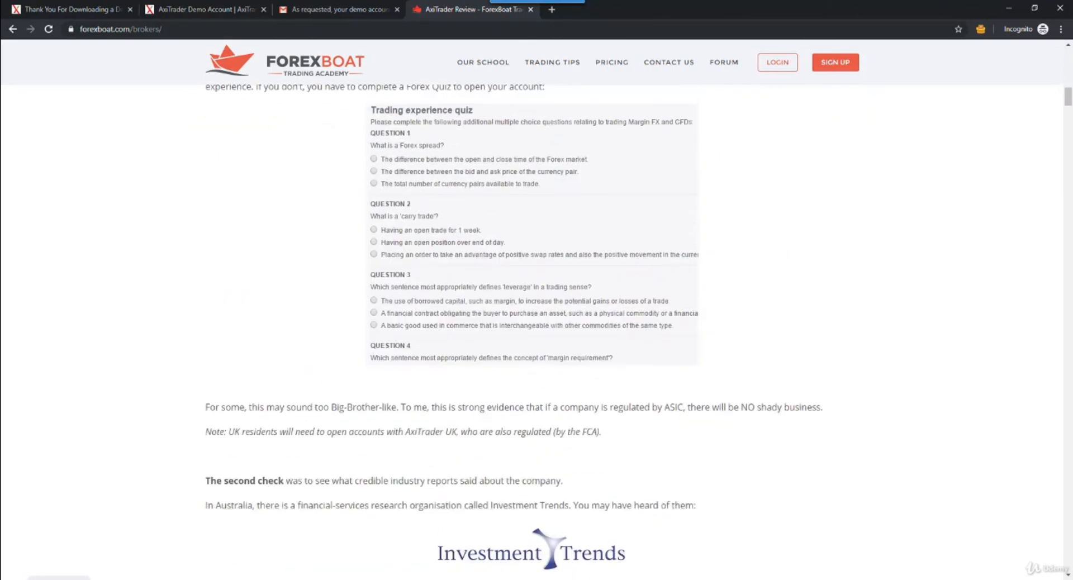
scroll("down", 3)
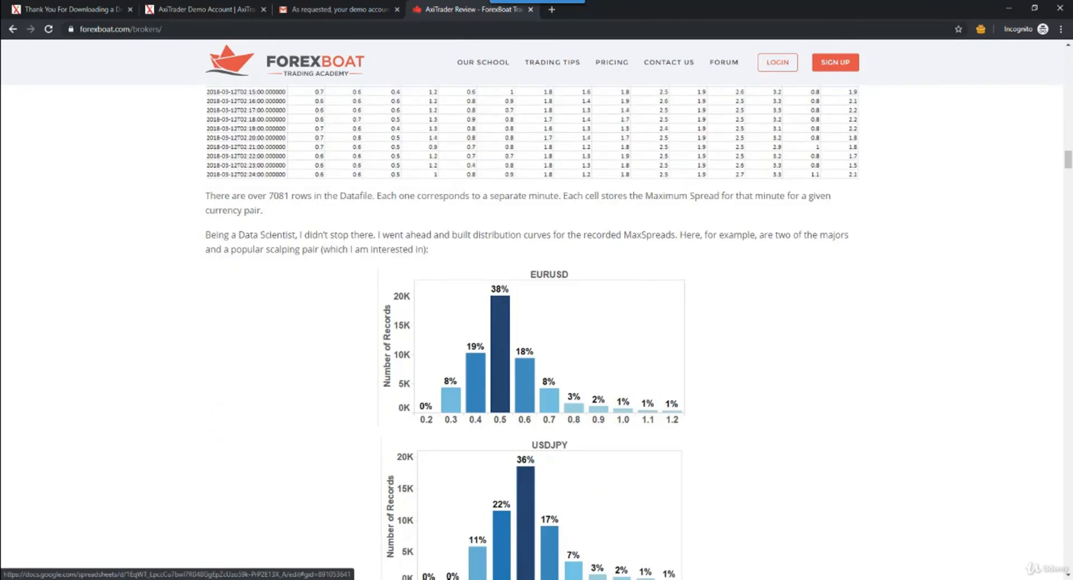
scroll("down", 3)
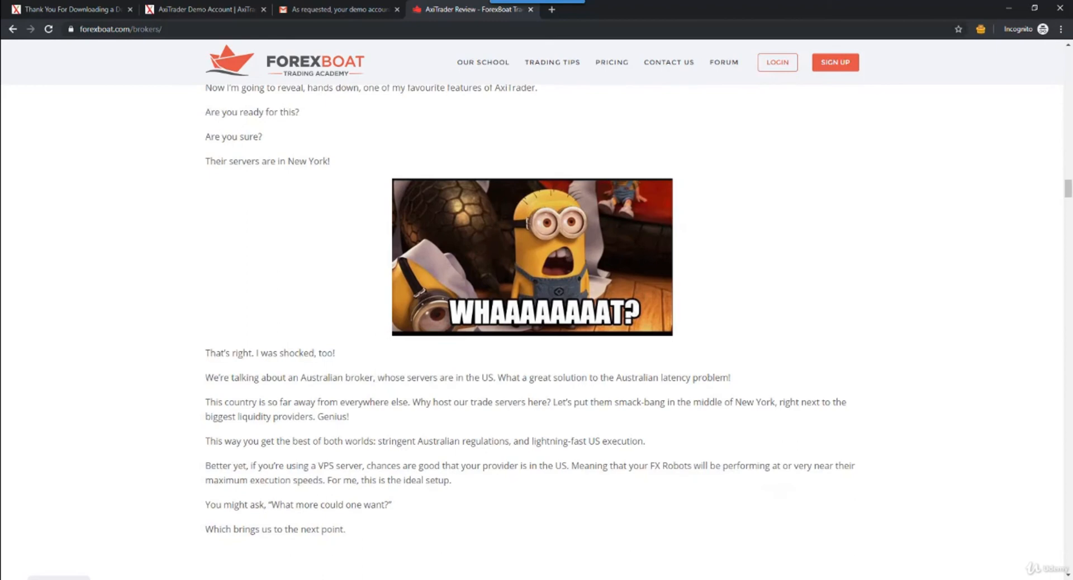
scroll("up", 3)
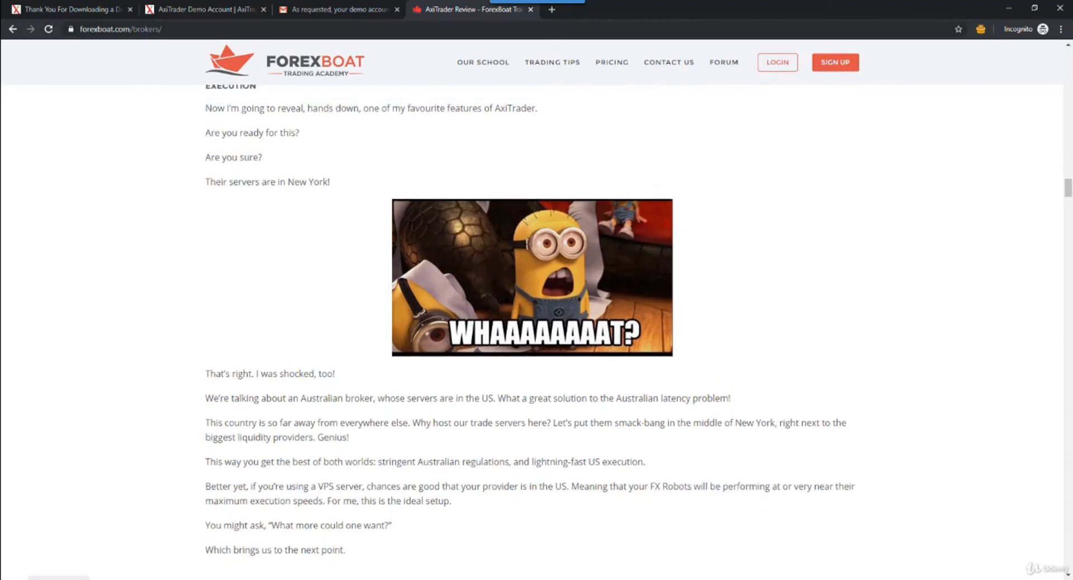
scroll("up", 3)
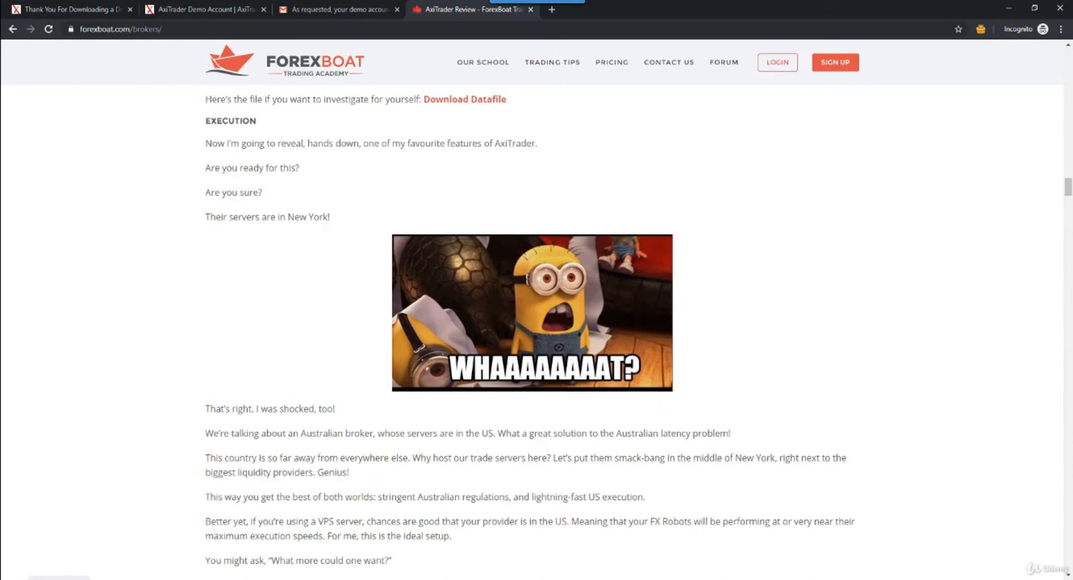
Step: Scroll to section 3, Customer Service, showing the 2007–2018 awards timeline
scroll("down", 3)
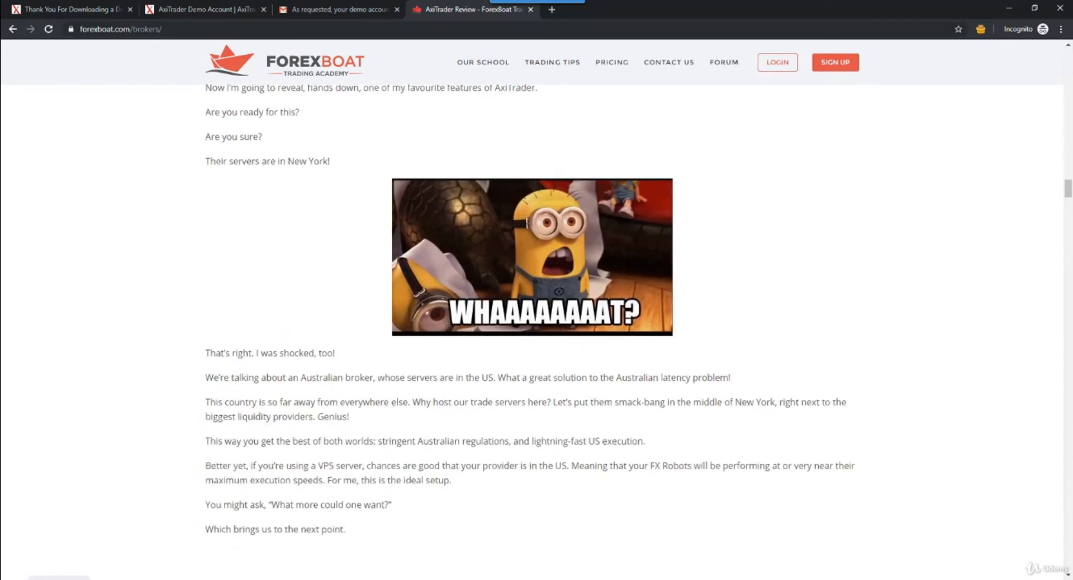
scroll("down", 3)
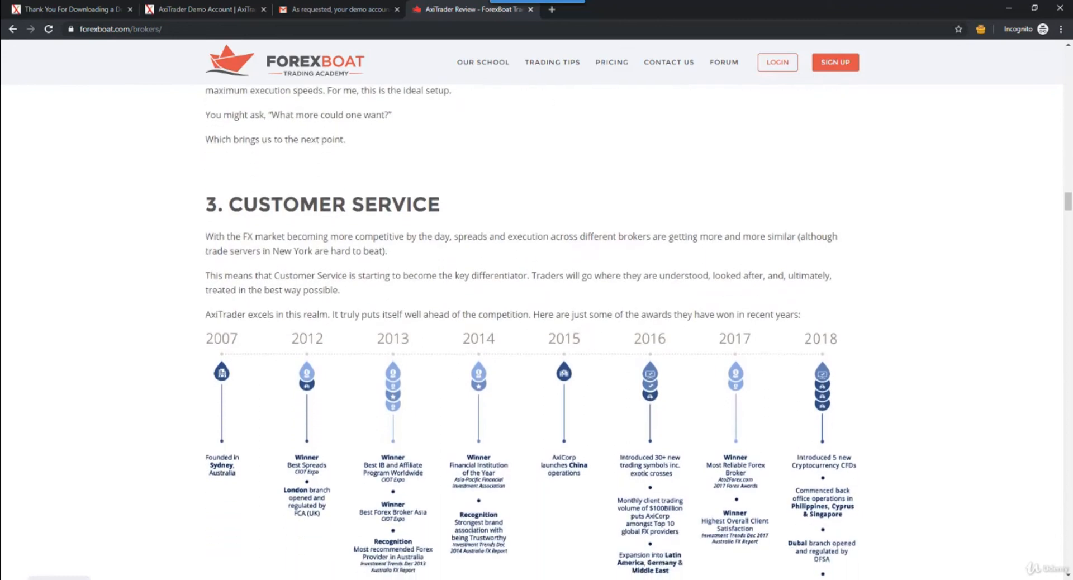
scroll("down", 3)
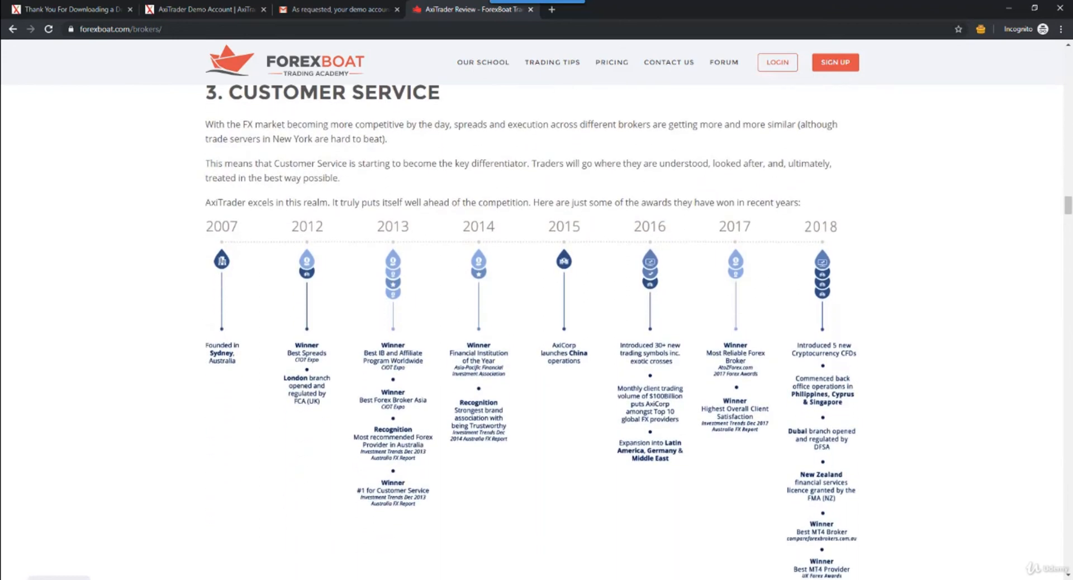
scroll("up", 3)
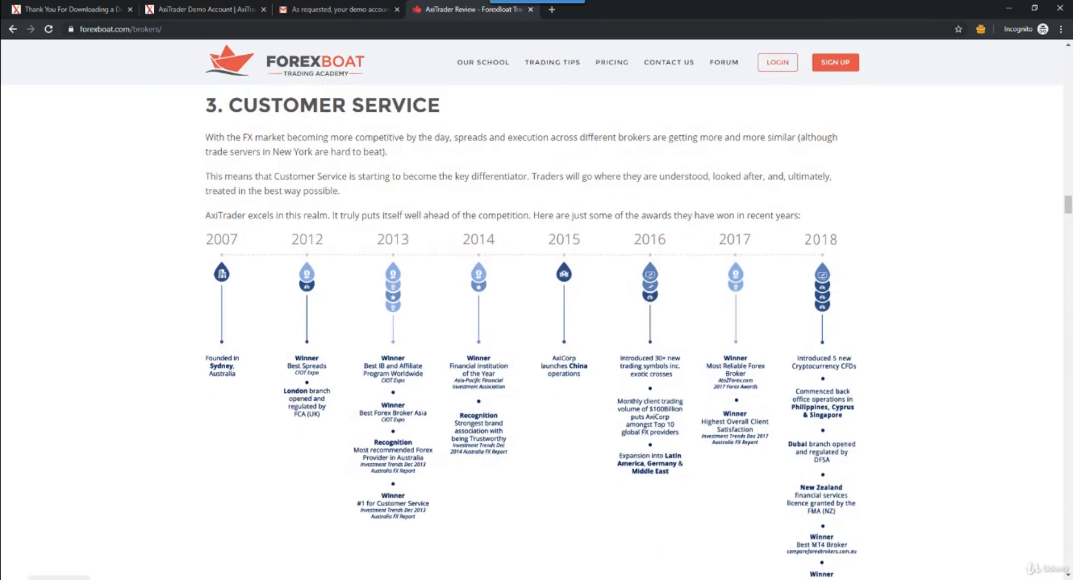
scroll("down", 3)
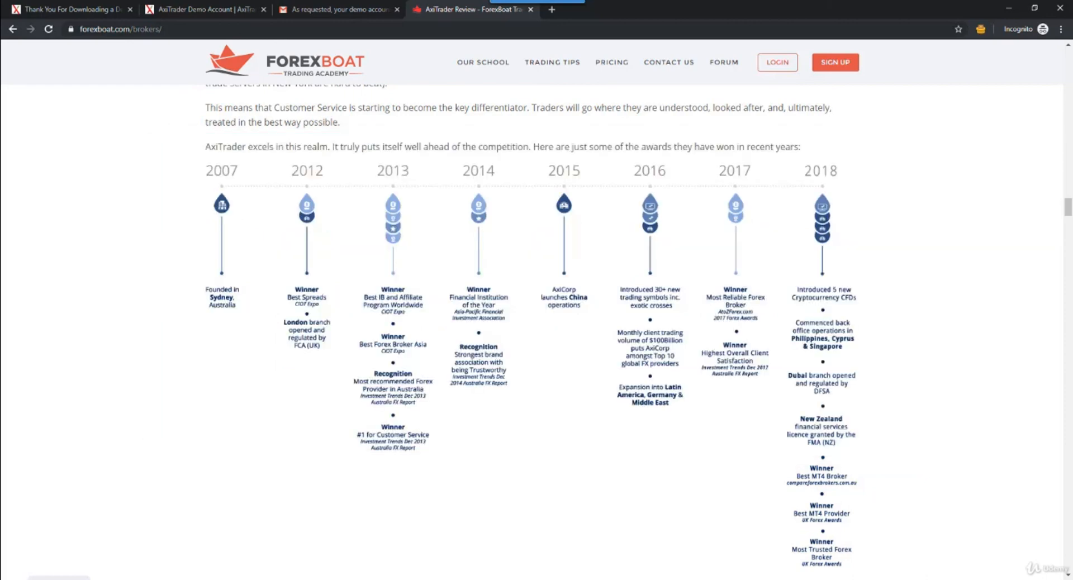
Step: Scroll past MT4 NexGen to the page end, then back up to the Conclusion
scroll("down", 3)
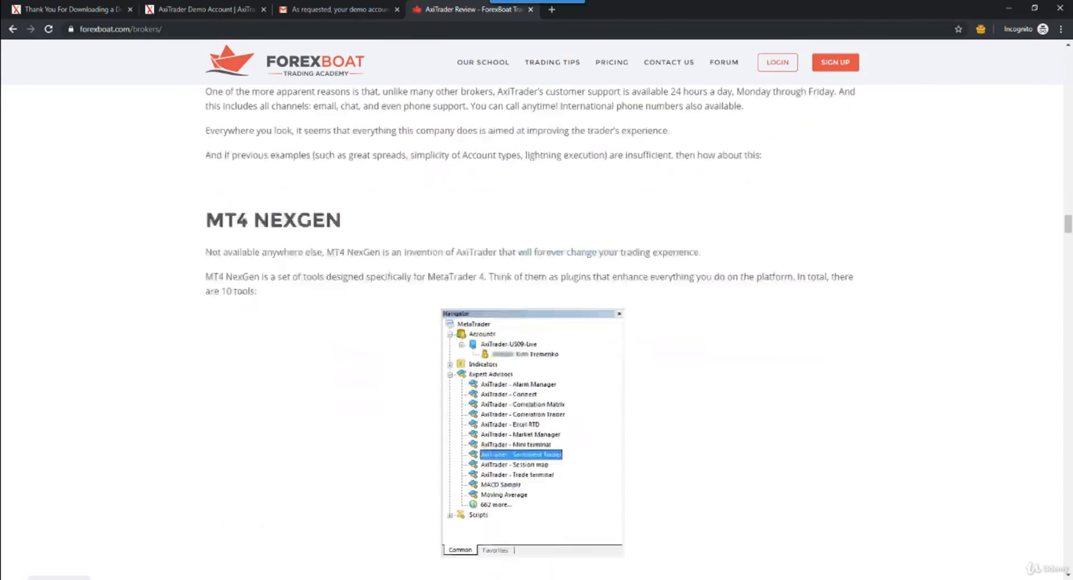
scroll("down", 3)
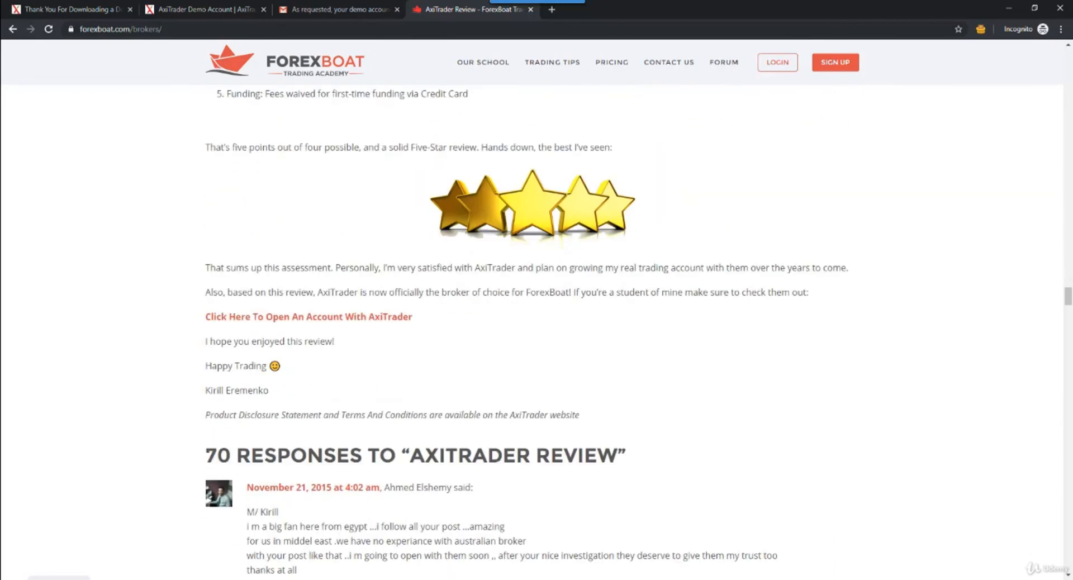
scroll("up", 3)
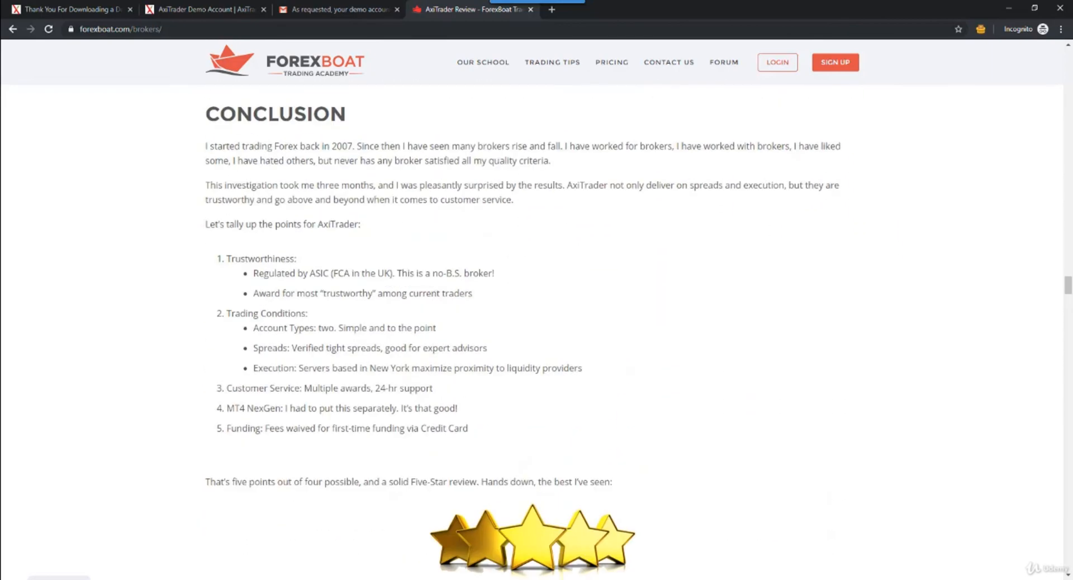
scroll("up", 3)
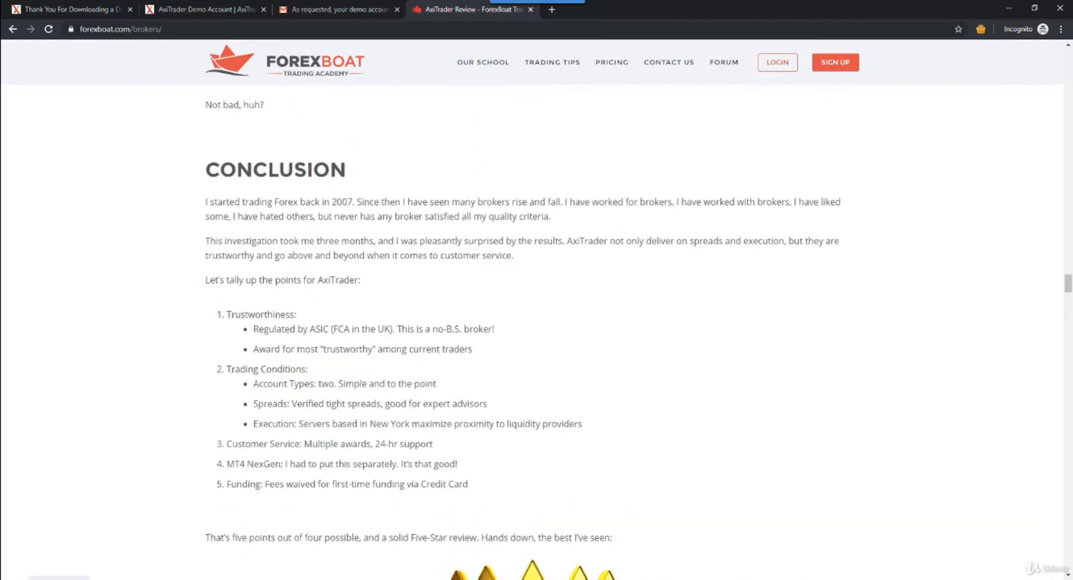